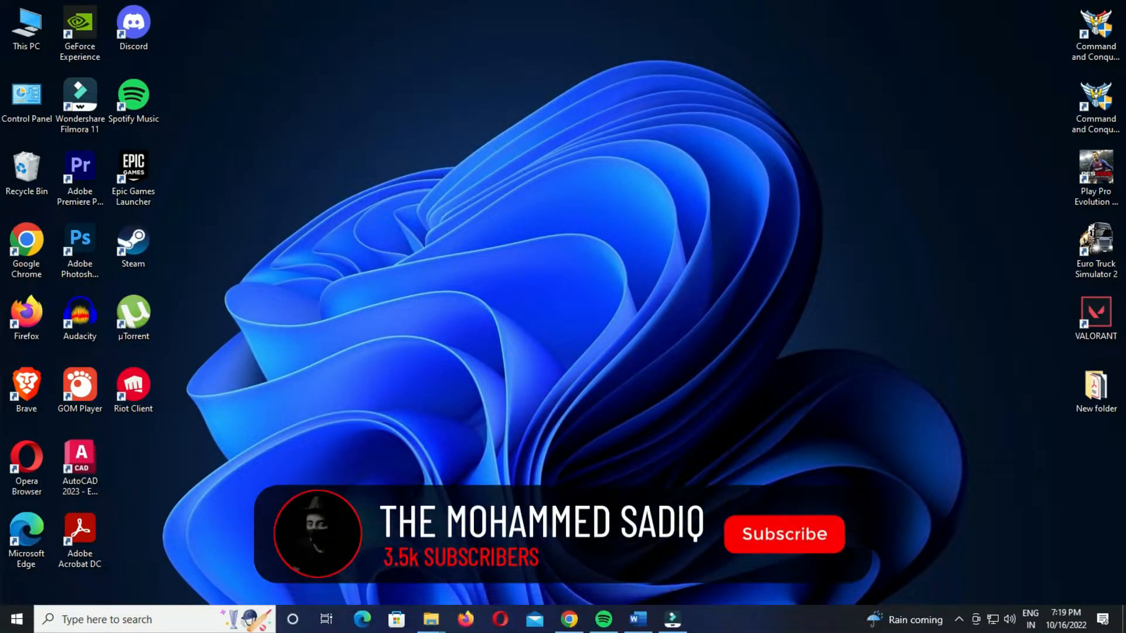
Launch Filmora 11 from the desktop shortcut with the newspaper project loaded.
left_click(784, 534)
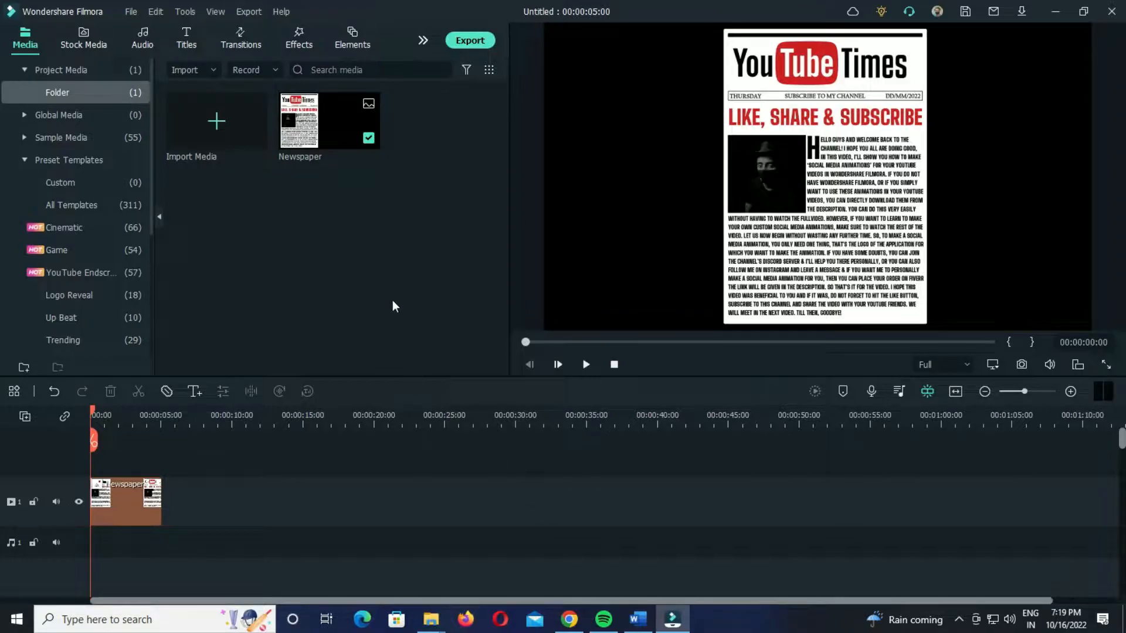
Import the yellow Snapshot_159 image into the media library.
left_click(216, 122)
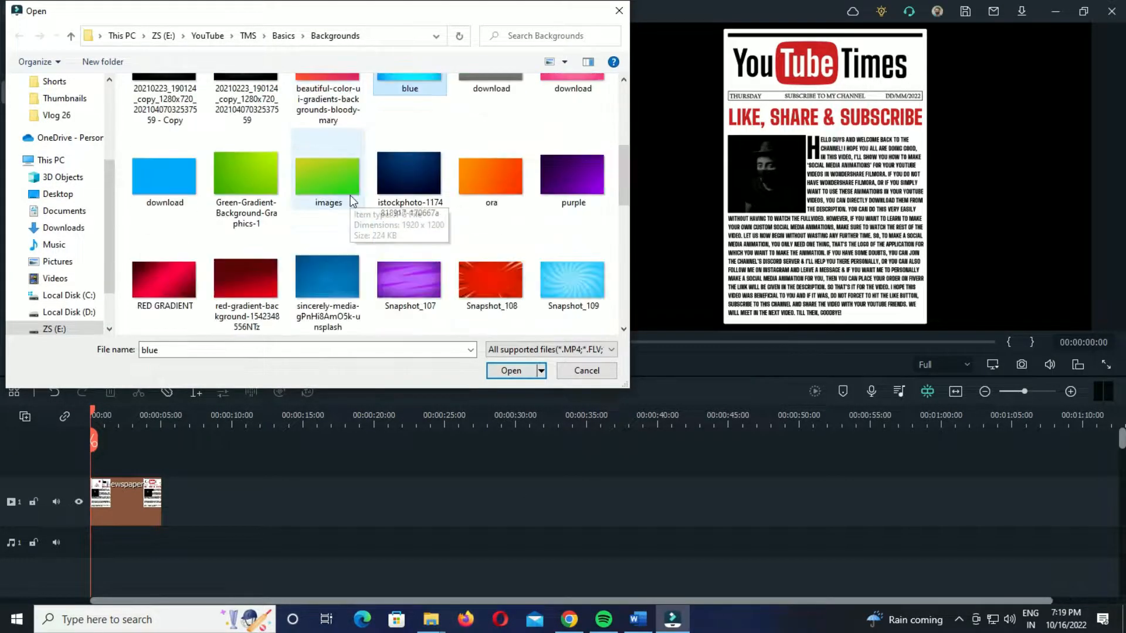
left_click(512, 371)
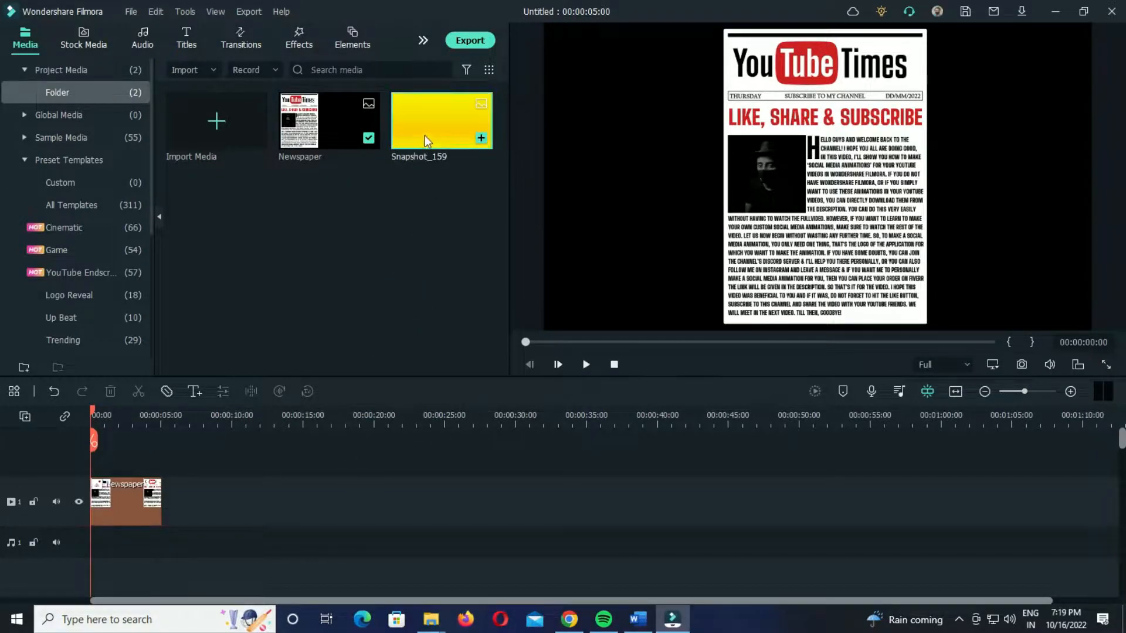
Put Snapshot_159 on track 2 and shrink it into a thin bar over a text line.
left_click_drag(441, 120, 197, 500)
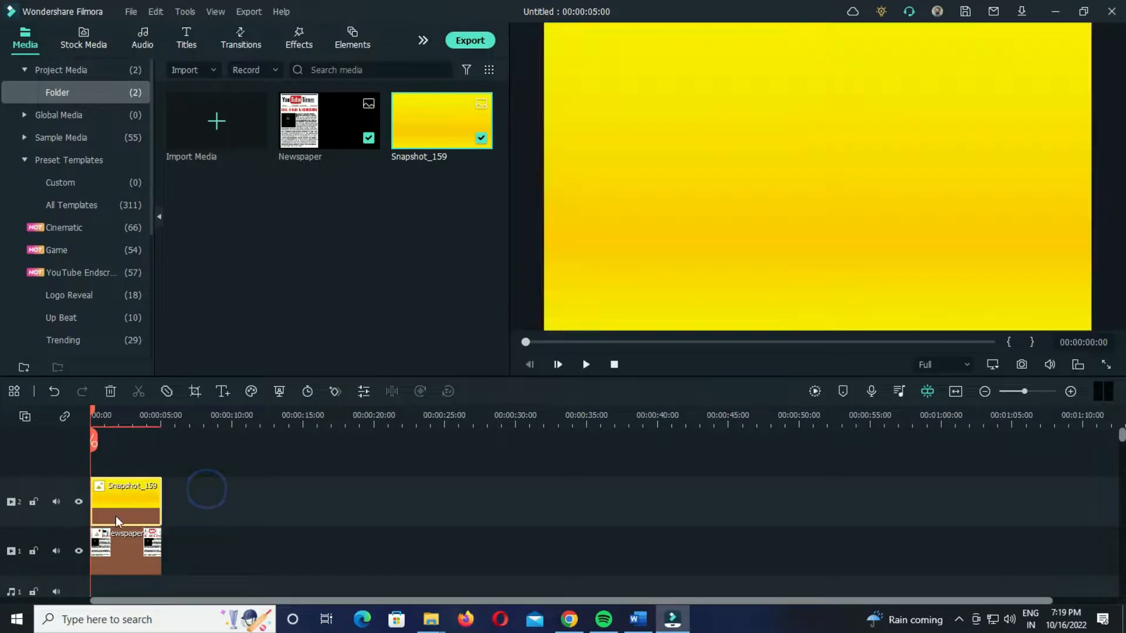
left_click(117, 516)
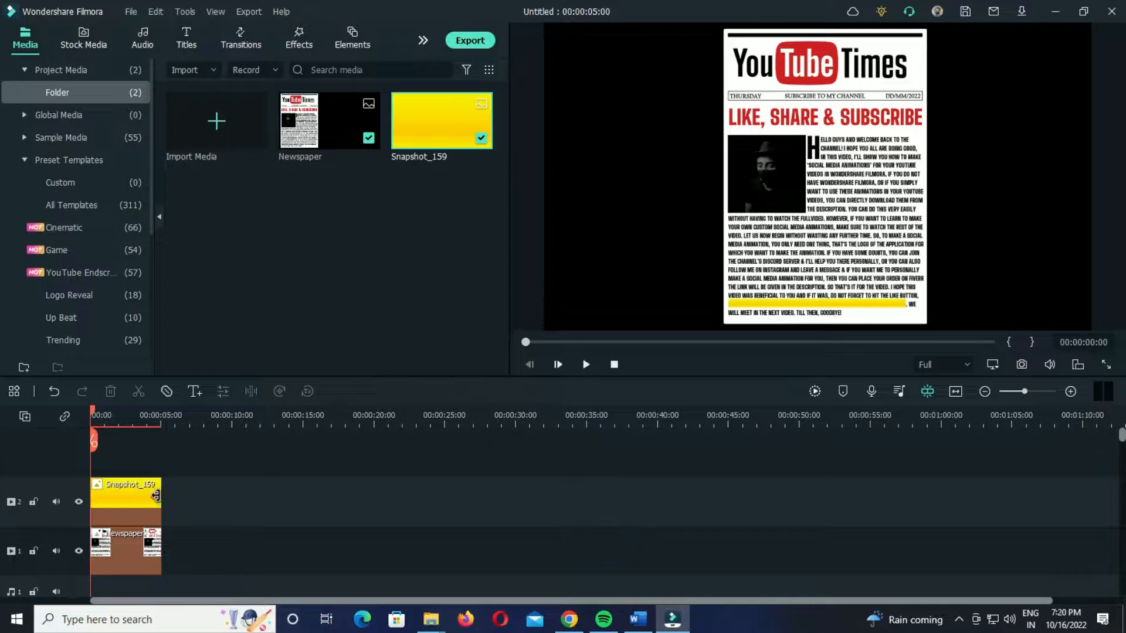
Set the yellow clip's Compositing Blending Mode to Darken.
double_click(126, 499)
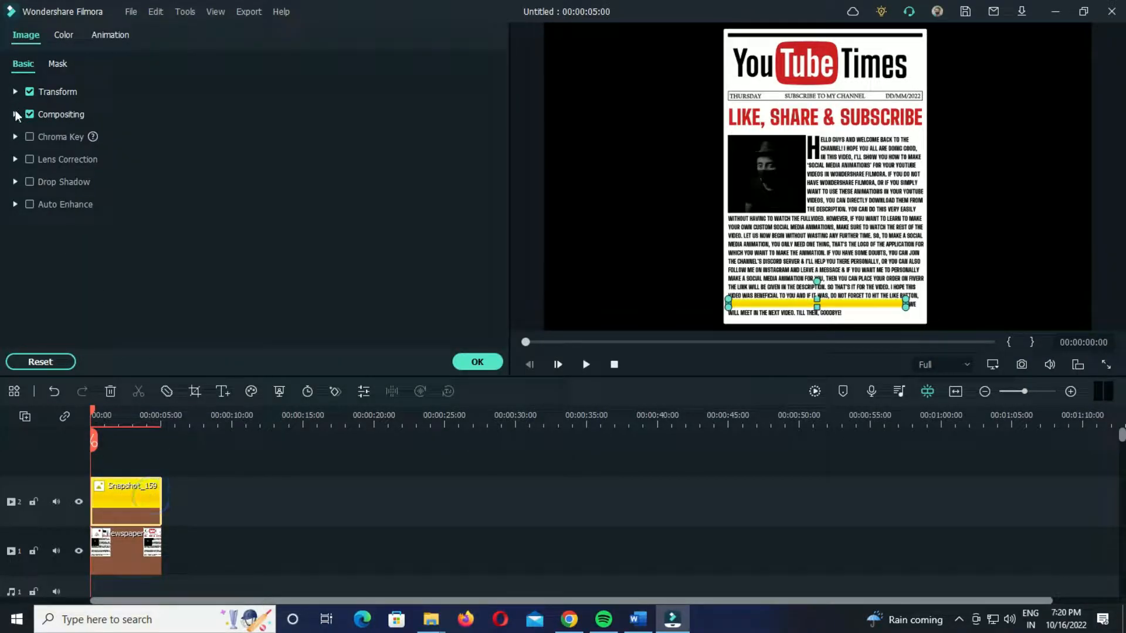
left_click(15, 114)
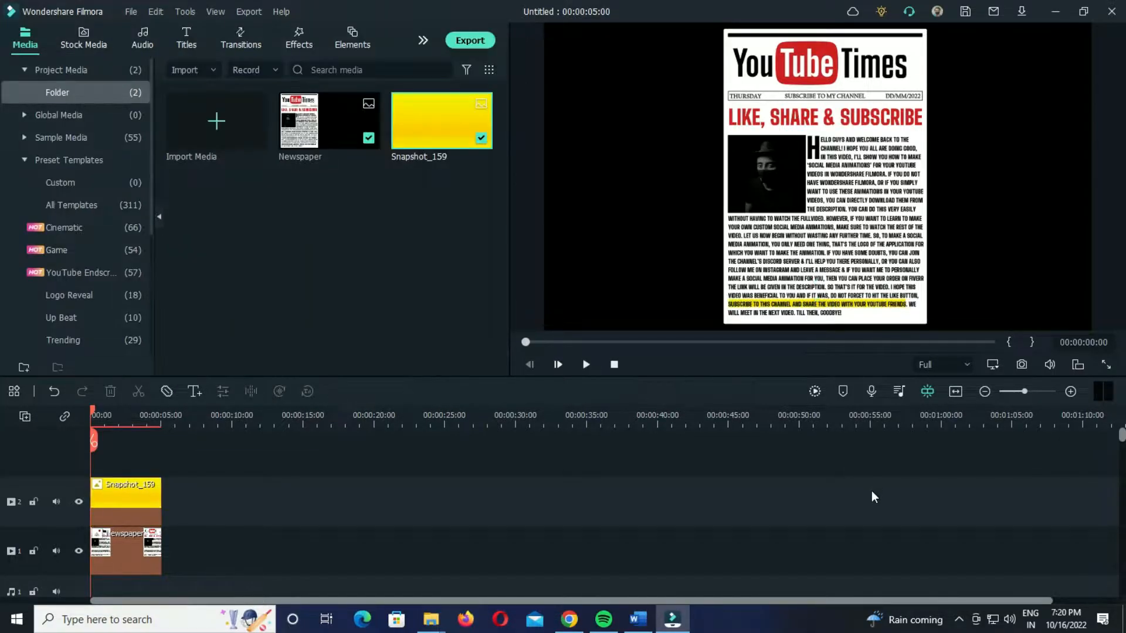
left_click(126, 500)
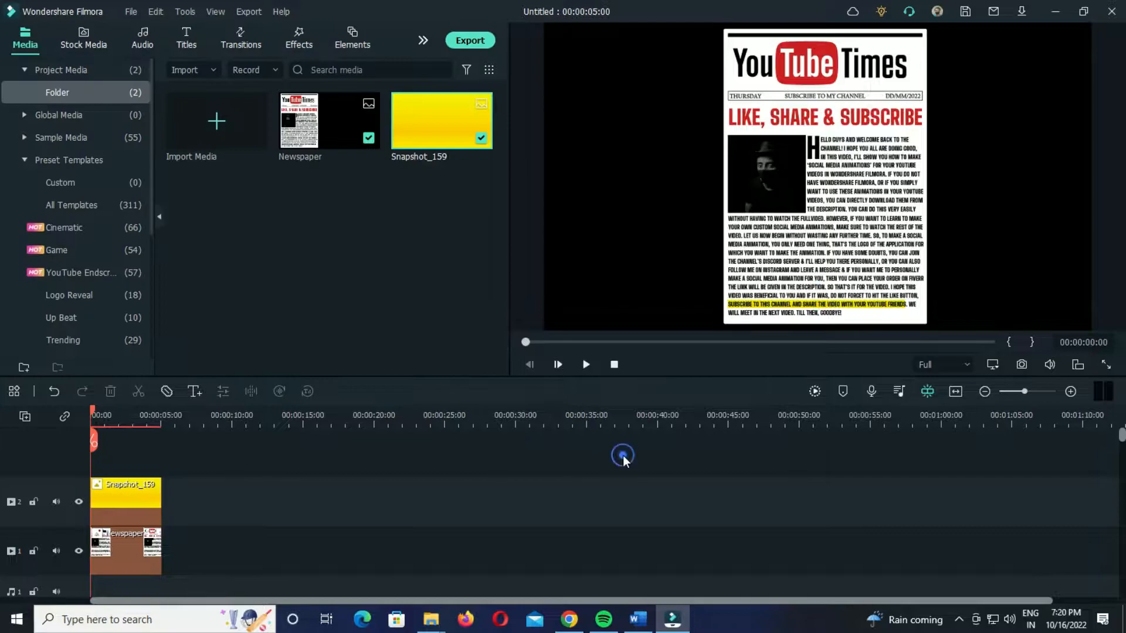
double_click(126, 500)
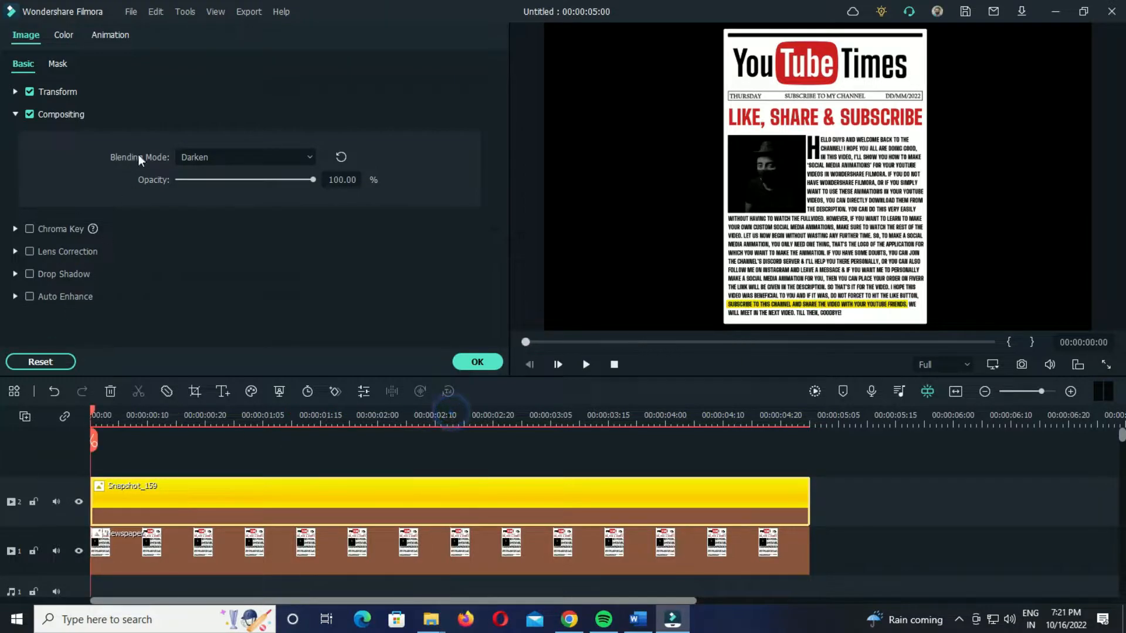
Keyframe the bar from Scale X 0 at the start to full line width at 1:22.
left_click(110, 34)
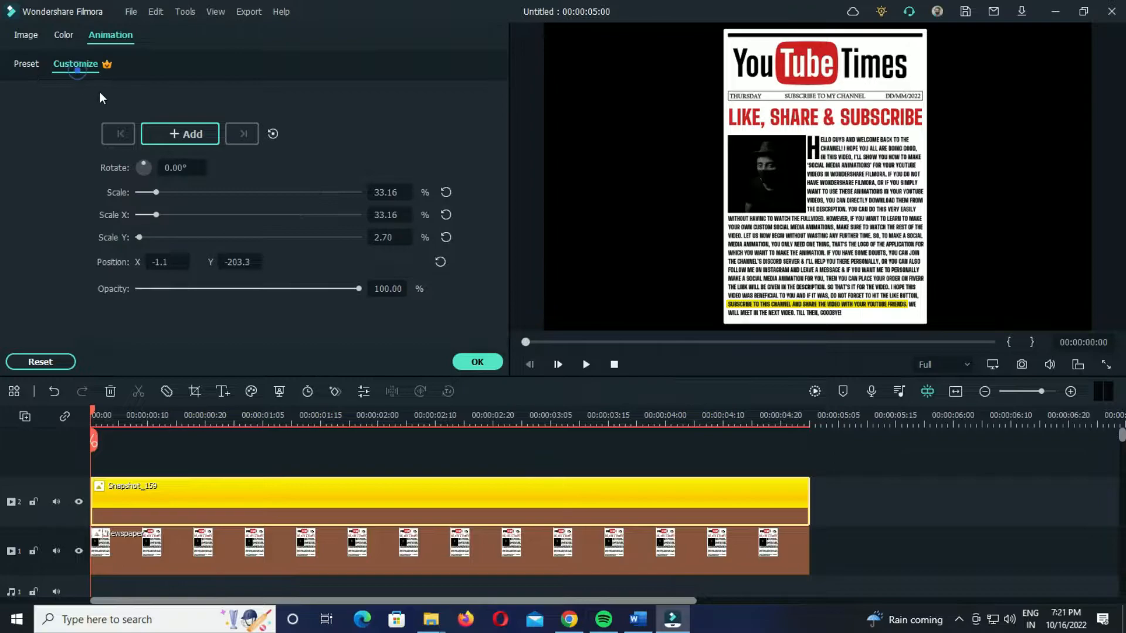
left_click(179, 133)
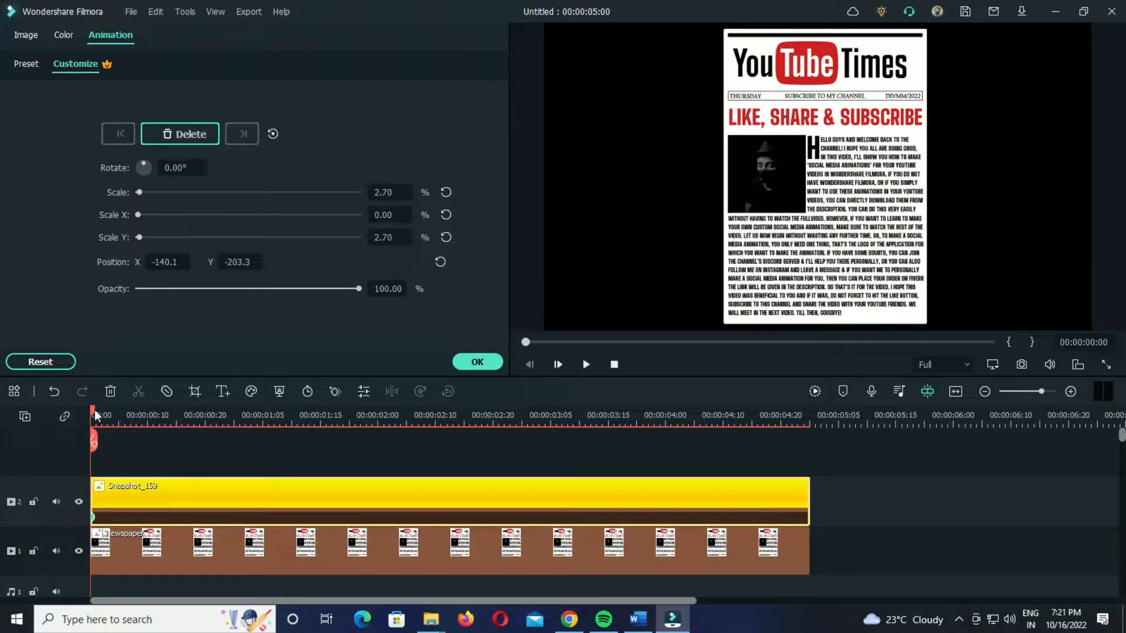
left_click(343, 426)
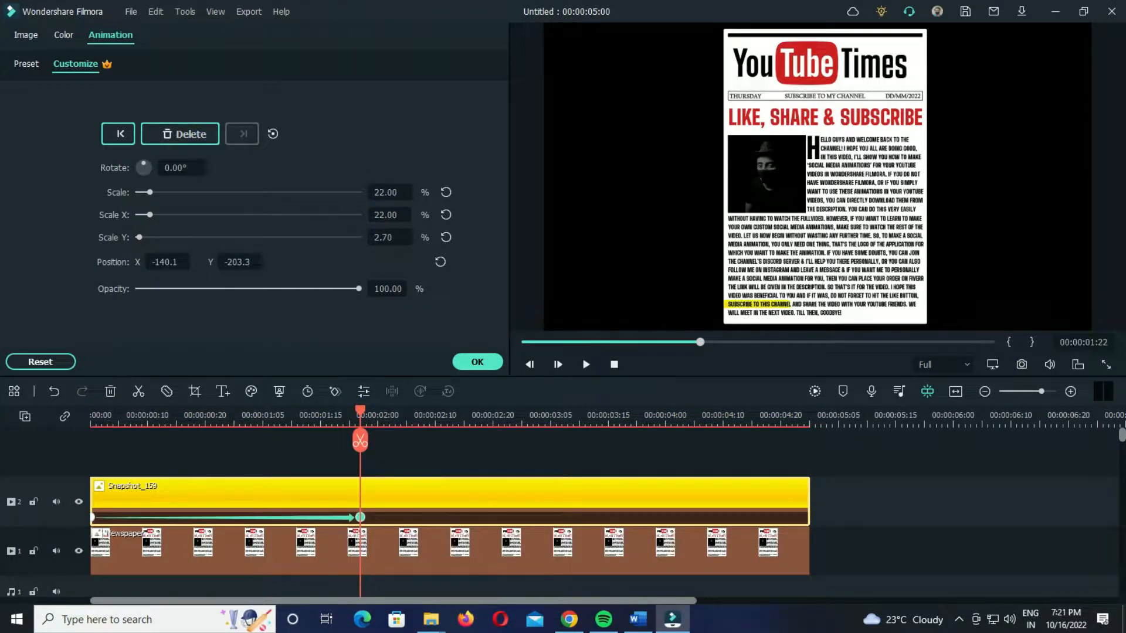
left_click_drag(150, 192, 190, 192)
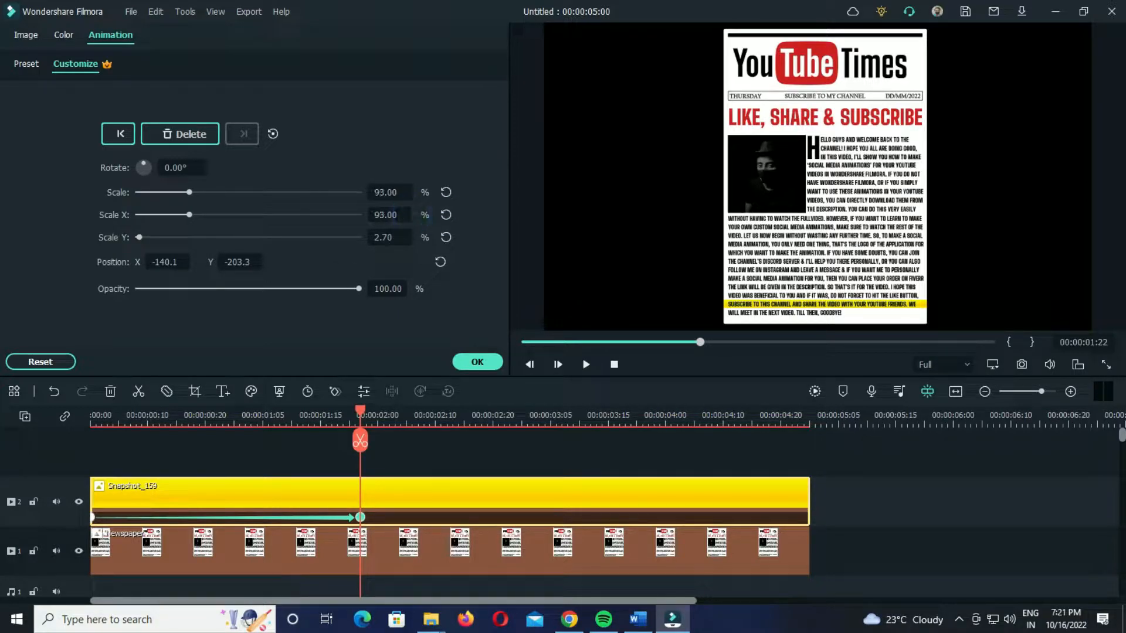
left_click_drag(189, 192, 174, 192)
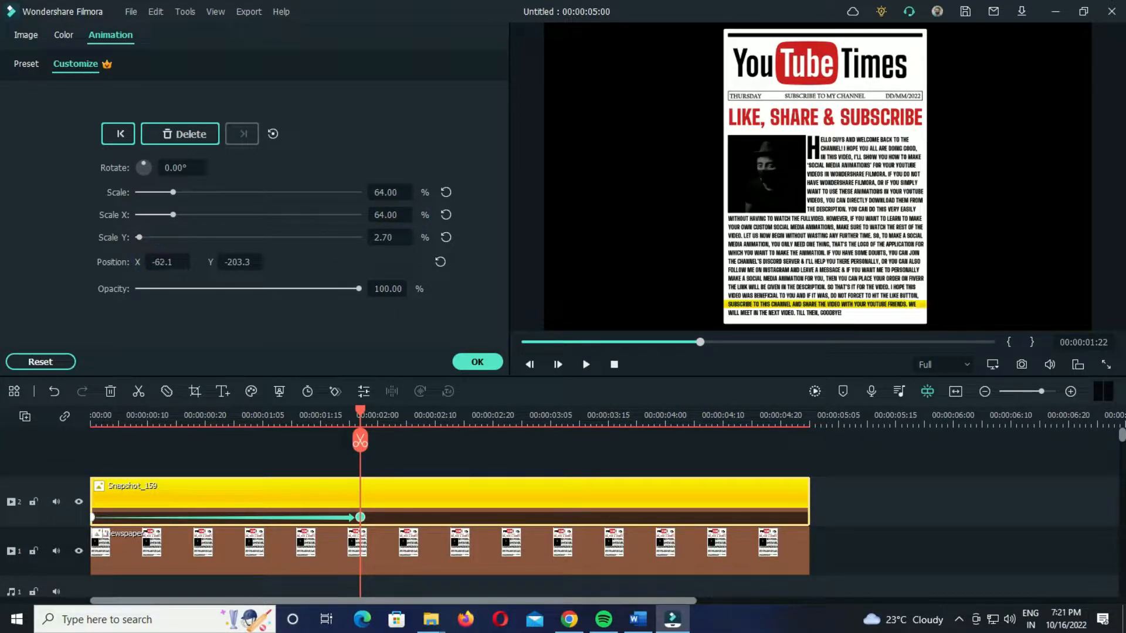
left_click_drag(175, 192, 152, 191)
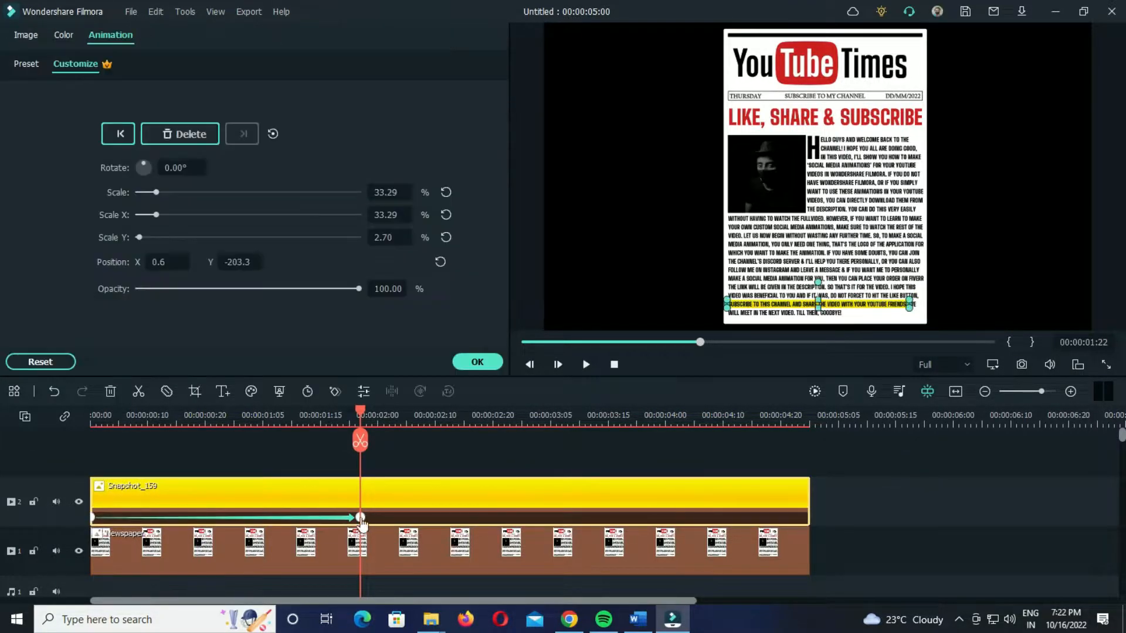
Confirm the keyframe animation and play back the growing highlight preview.
left_click(477, 361)
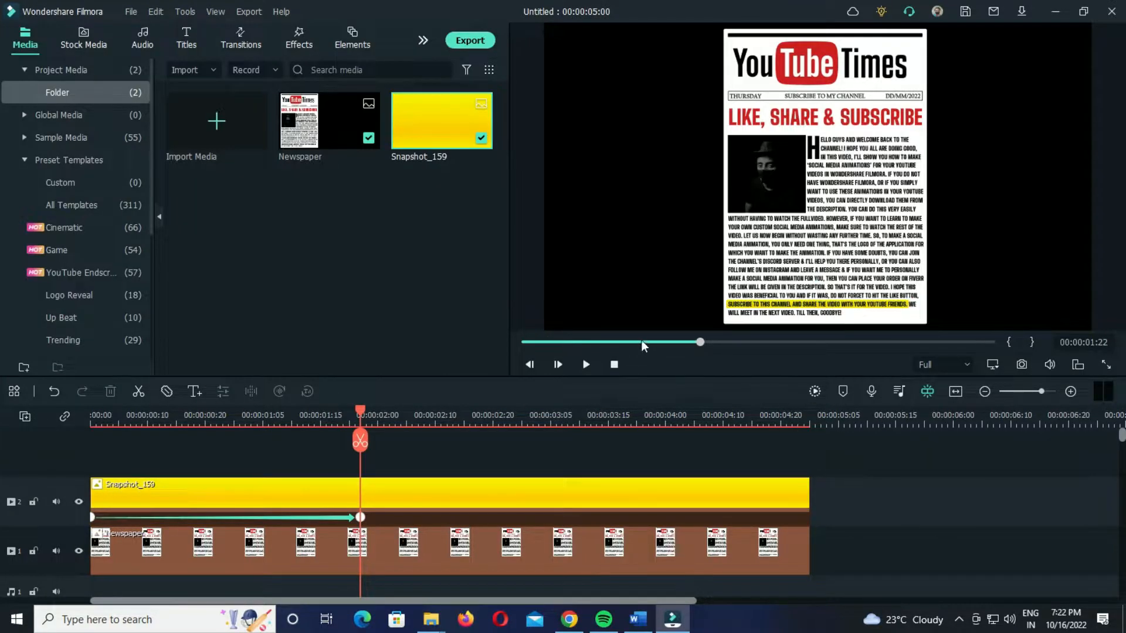
left_click(586, 365)
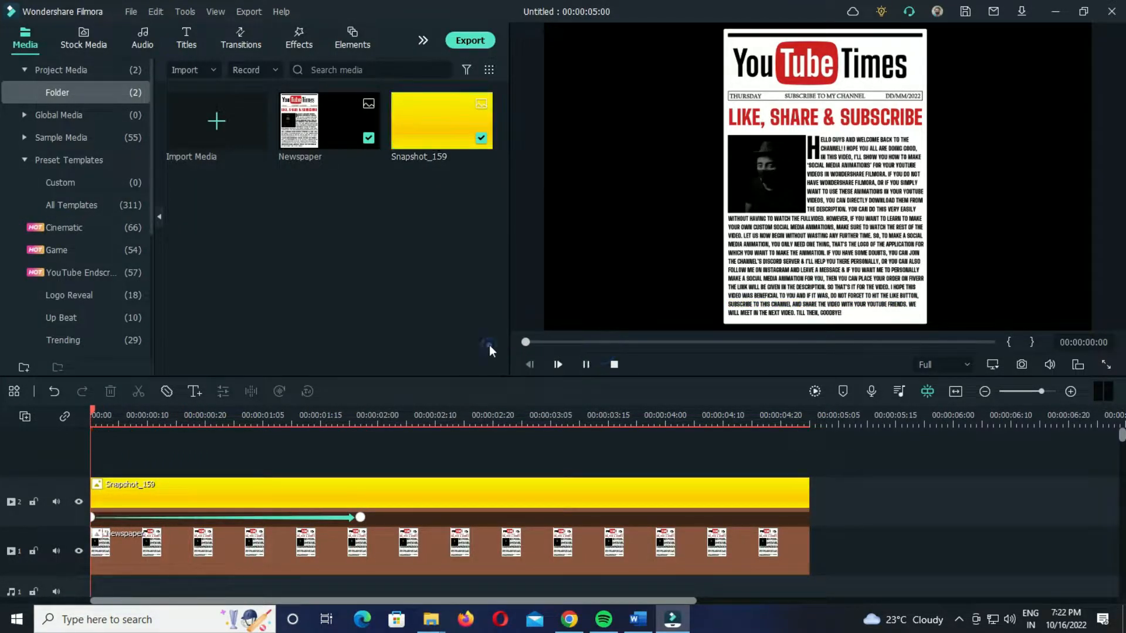
left_click(558, 365)
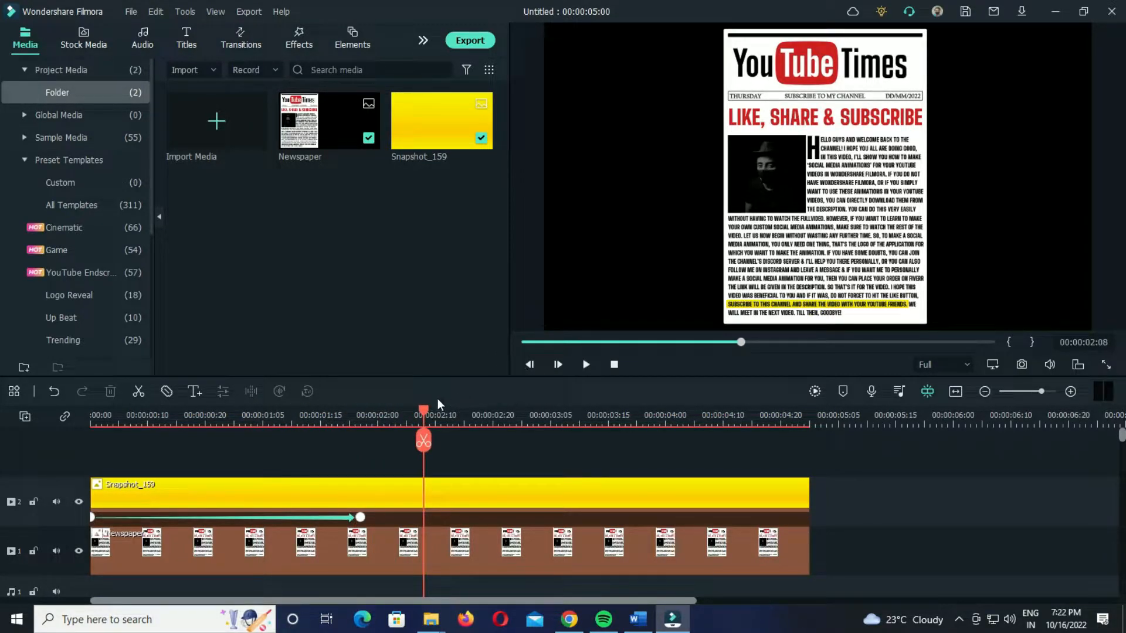
left_click(586, 365)
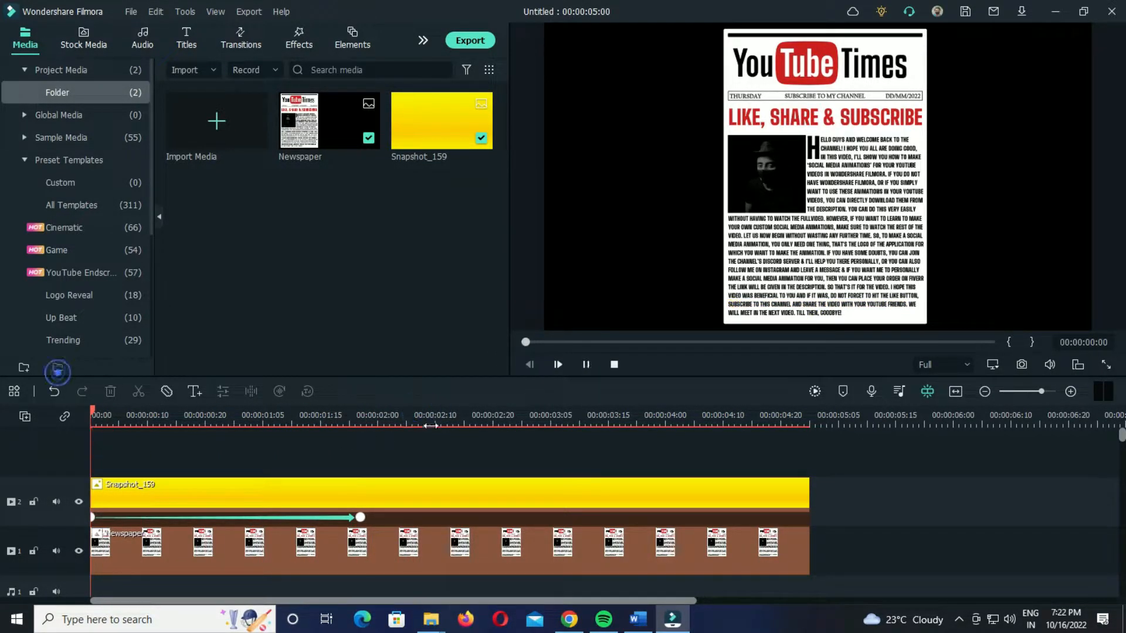
left_click(558, 365)
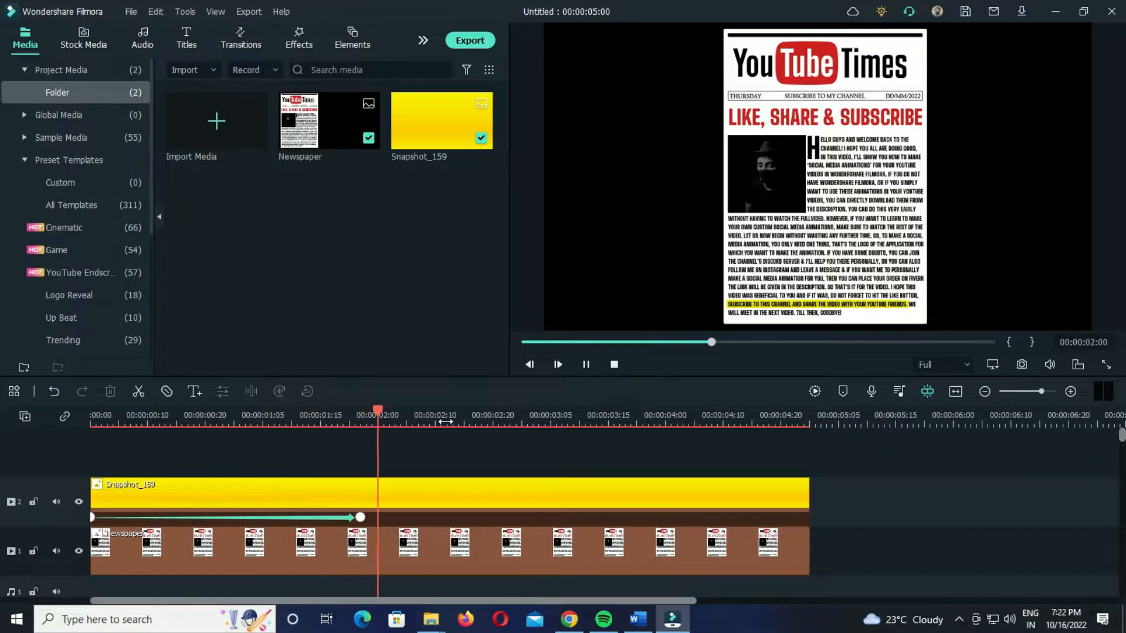
left_click(586, 364)
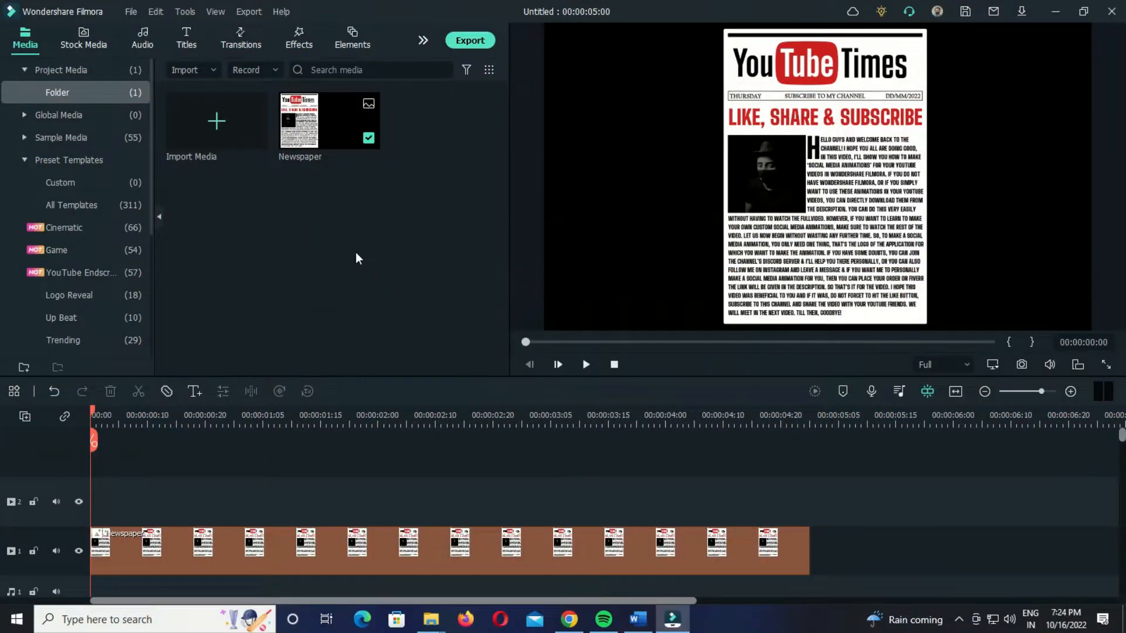
Open the Titles library to find the Basic 6 title.
left_click(186, 35)
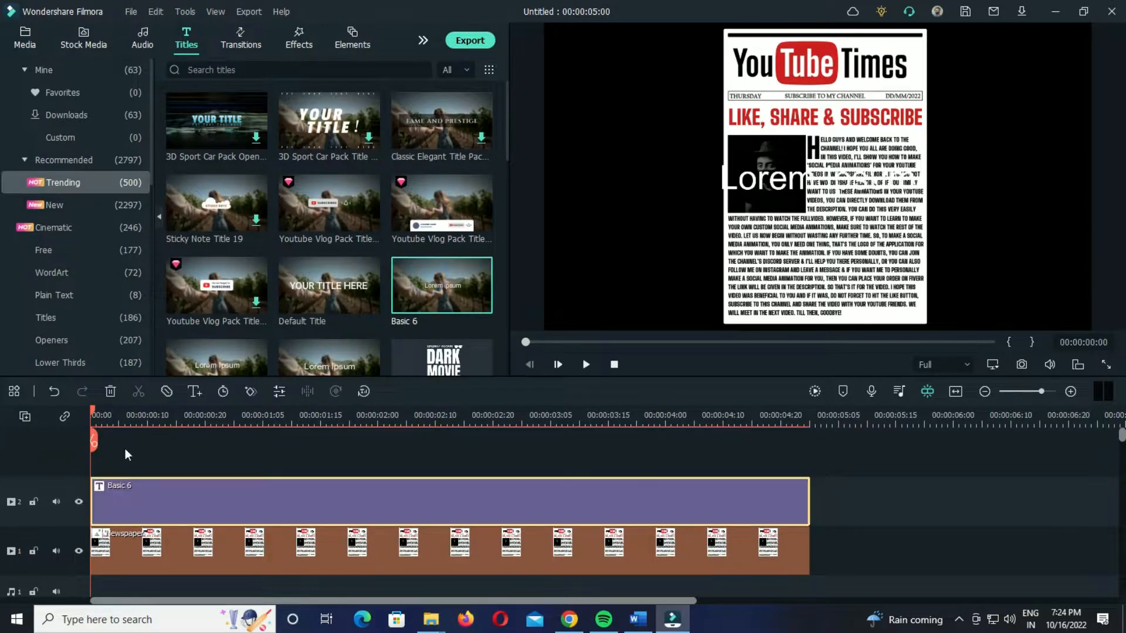
mouse_move(413, 500)
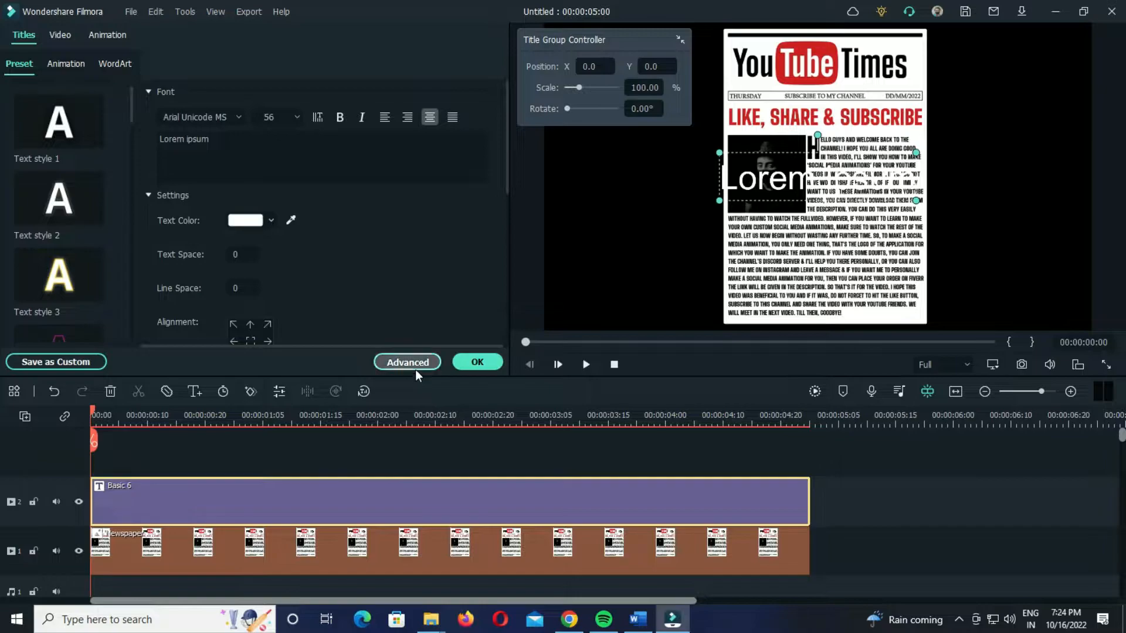
In Advanced Text Edit, uncheck Shape Border on the highlight rectangle.
left_click(407, 361)
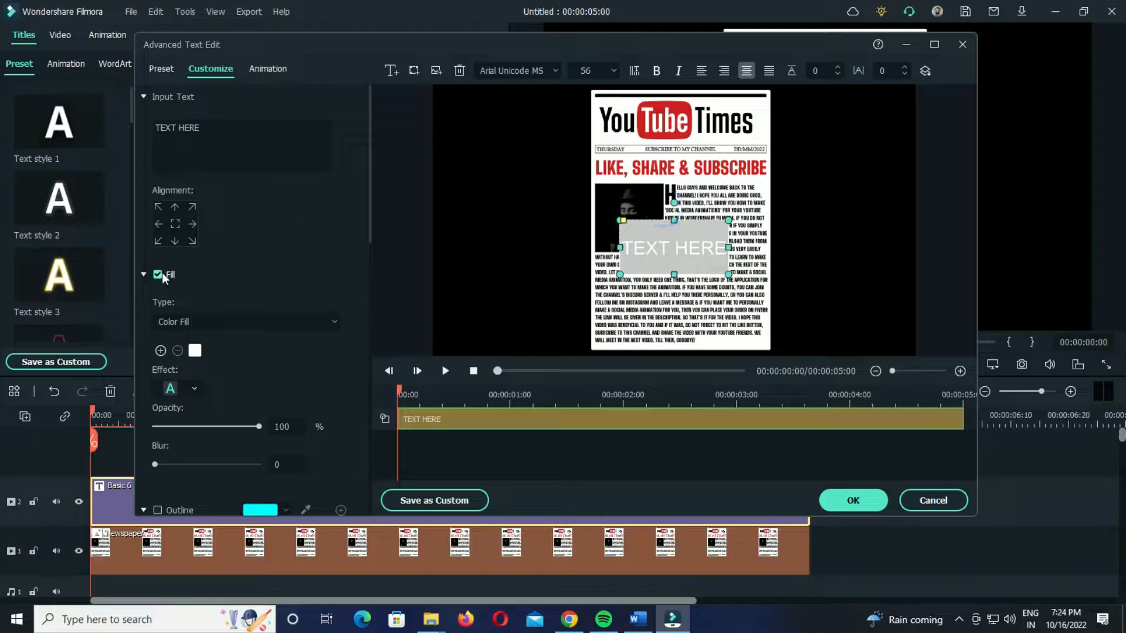
left_click(157, 275)
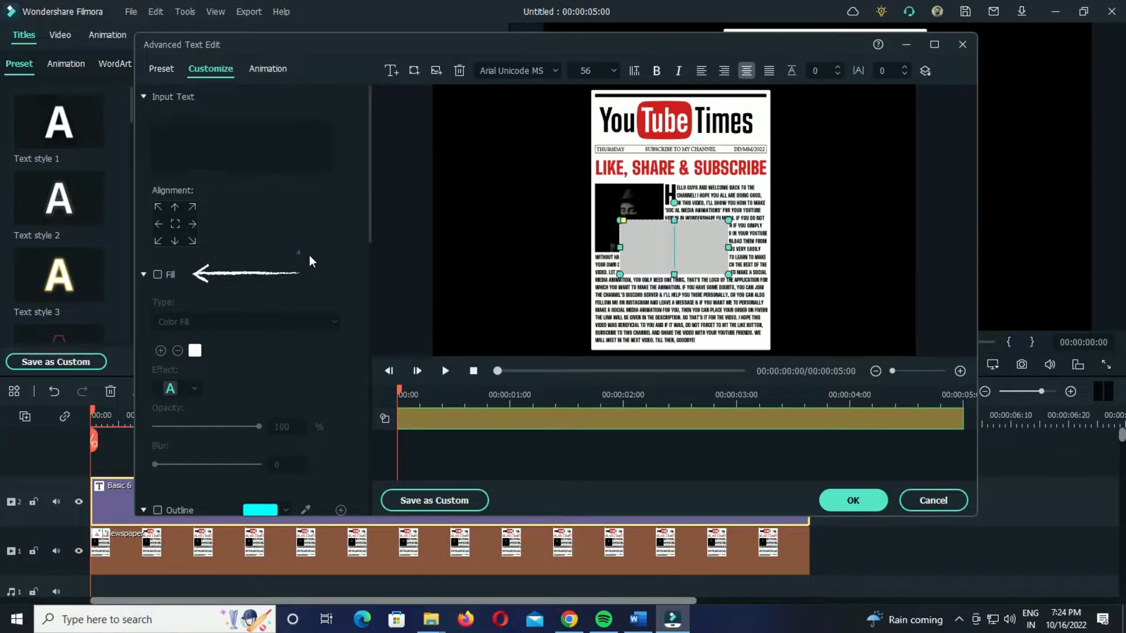
scroll("down", 3)
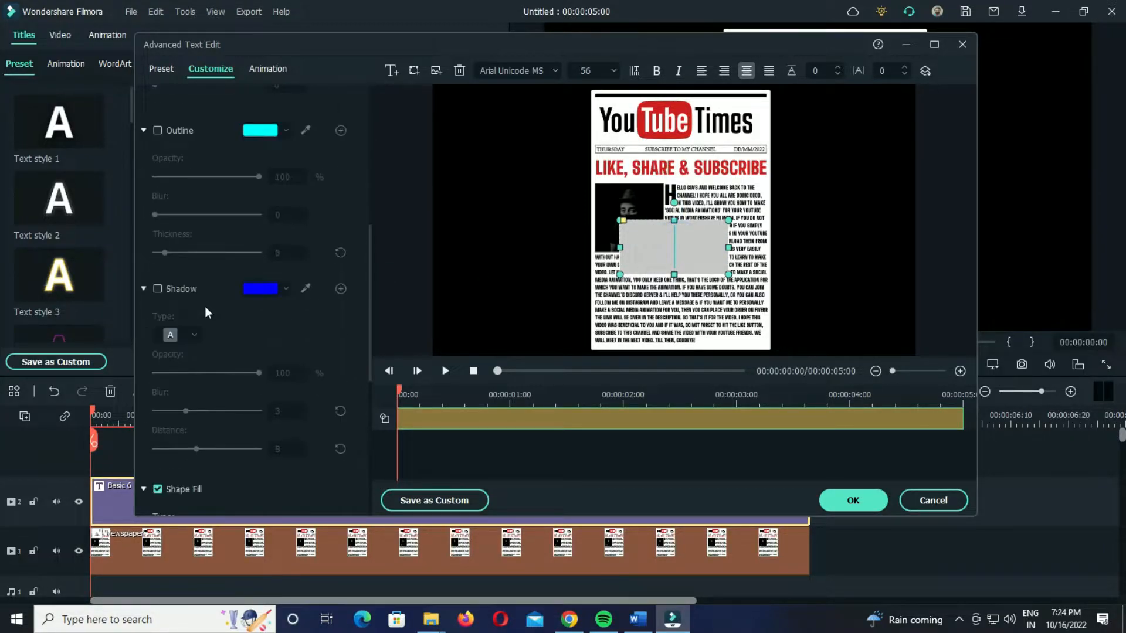
scroll("down", 3)
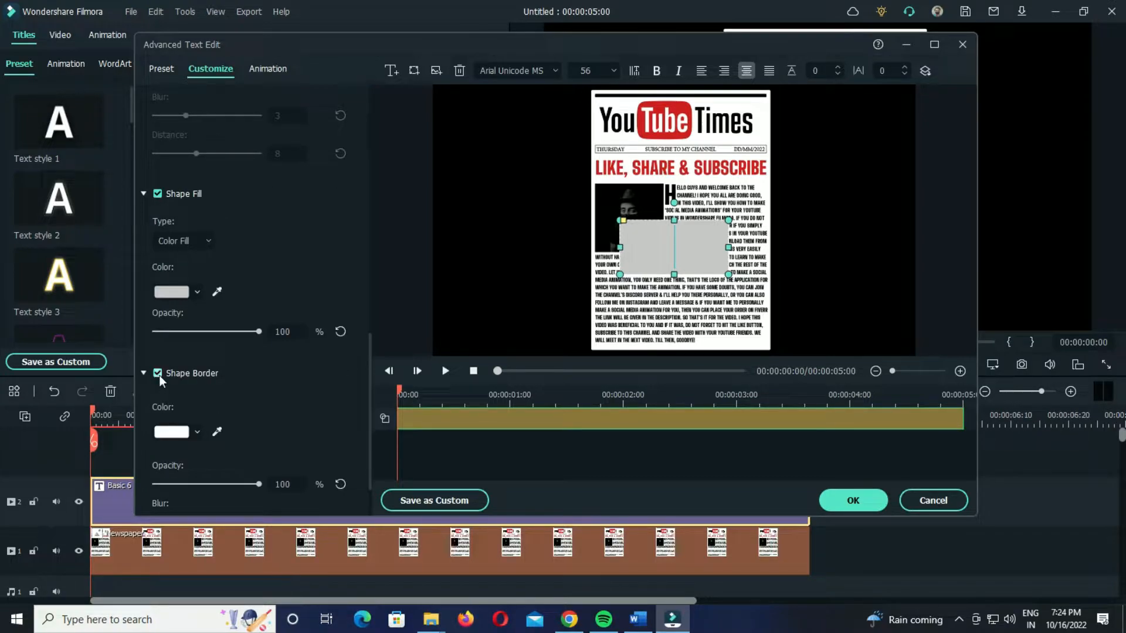
left_click(171, 292)
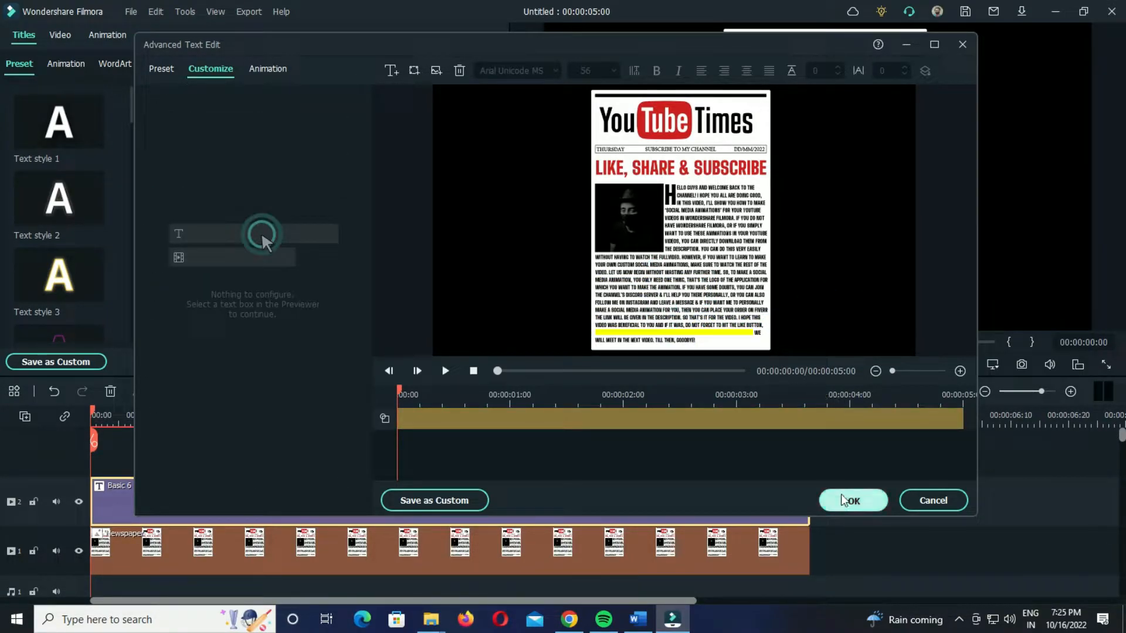
Confirm the highlight shape edits and return to the title's settings.
left_click(854, 500)
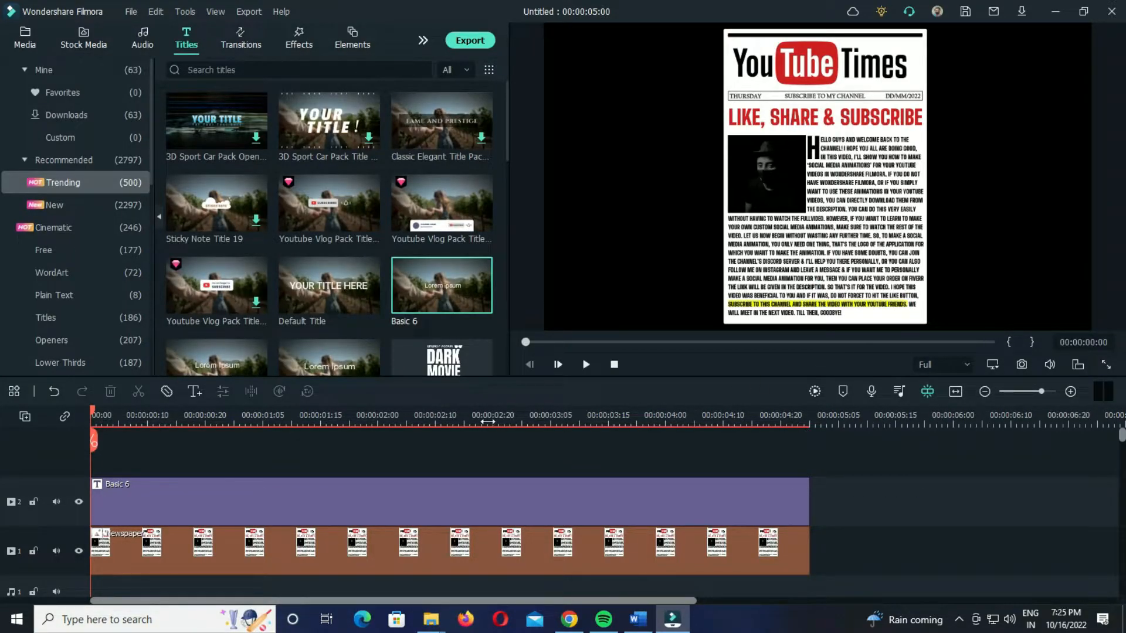
mouse_move(641, 493)
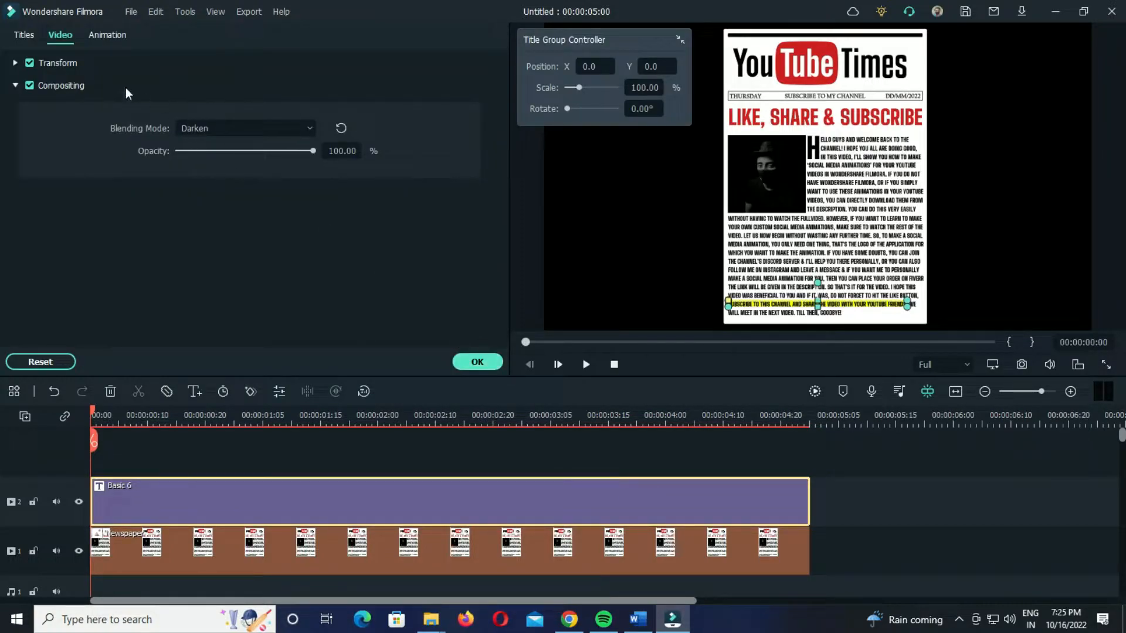
left_click(21, 35)
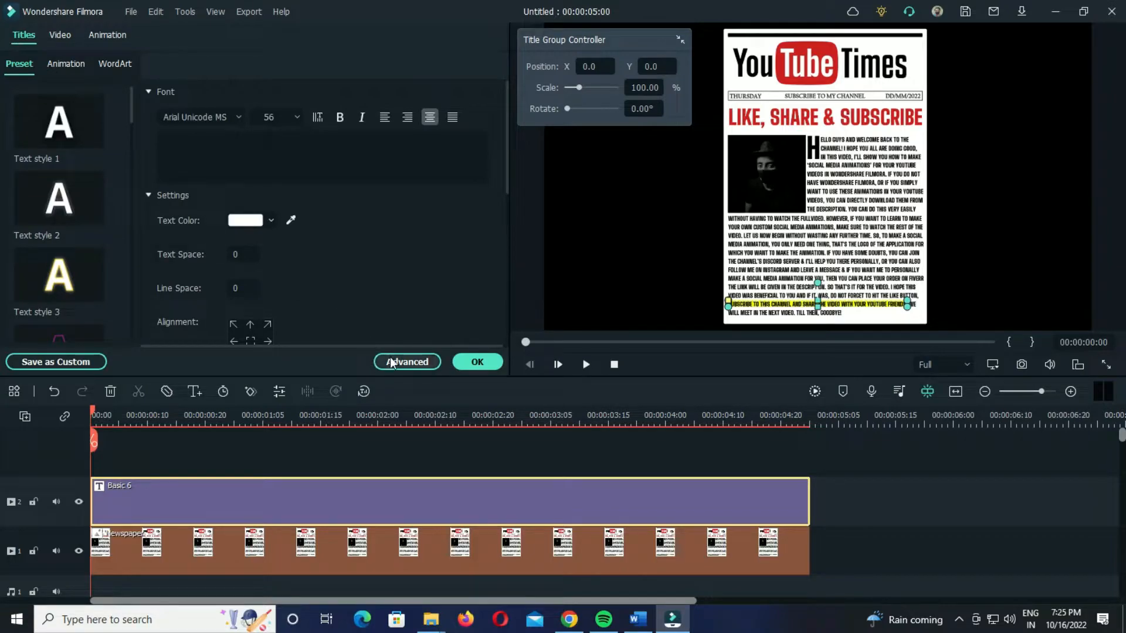
Apply the Left Dir Insert animation to the highlight bar and preview it.
left_click(407, 362)
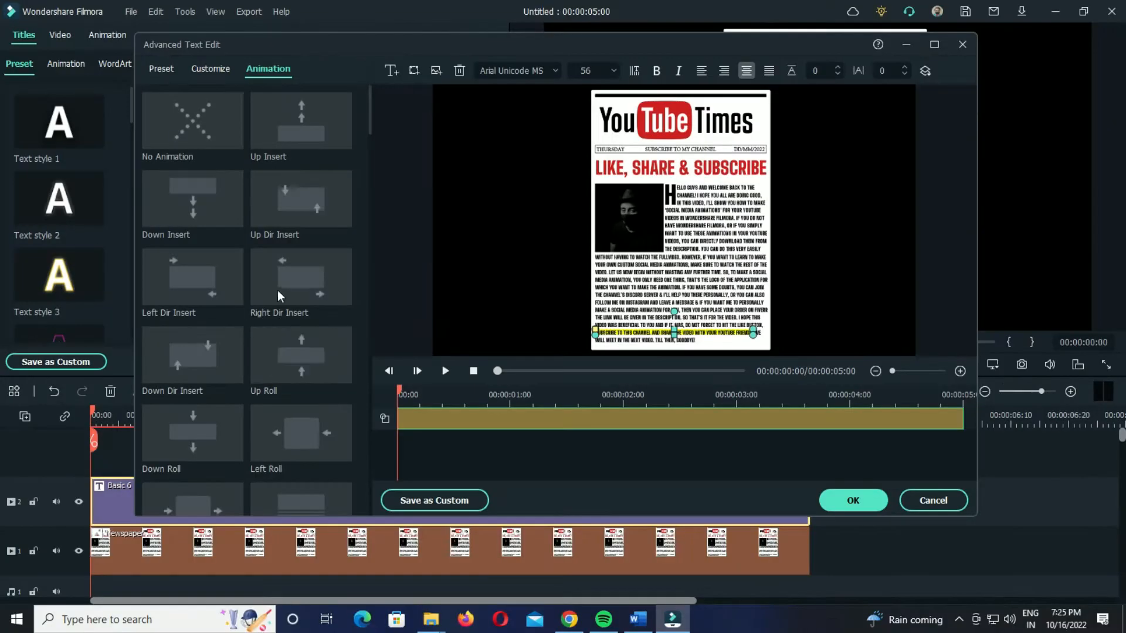
mouse_move(192, 277)
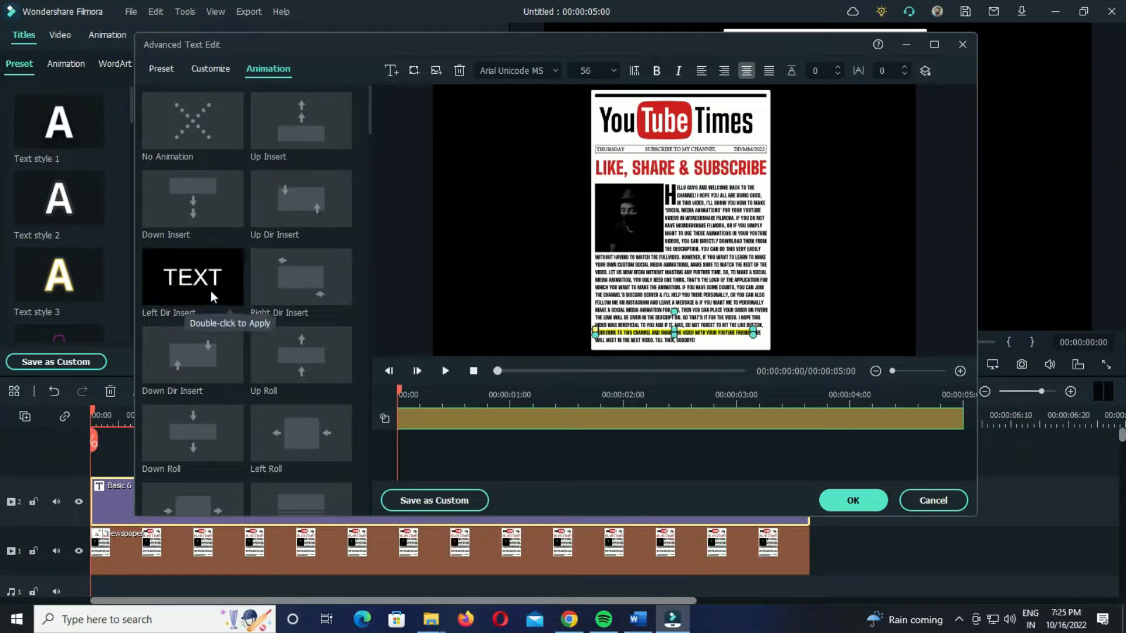
left_click(301, 277)
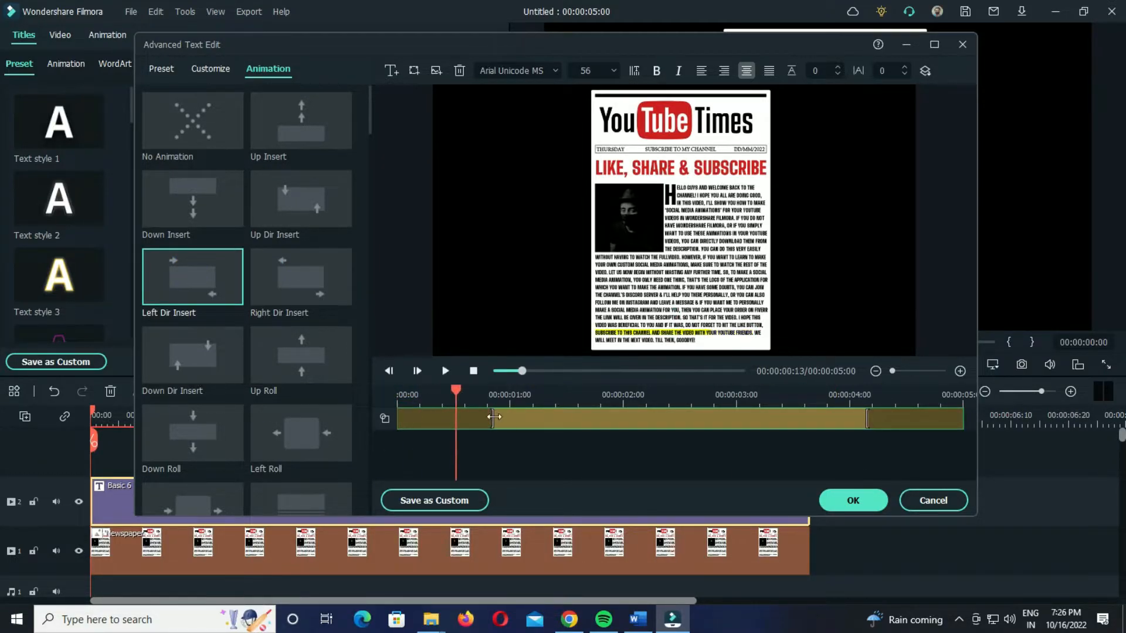
left_click(445, 371)
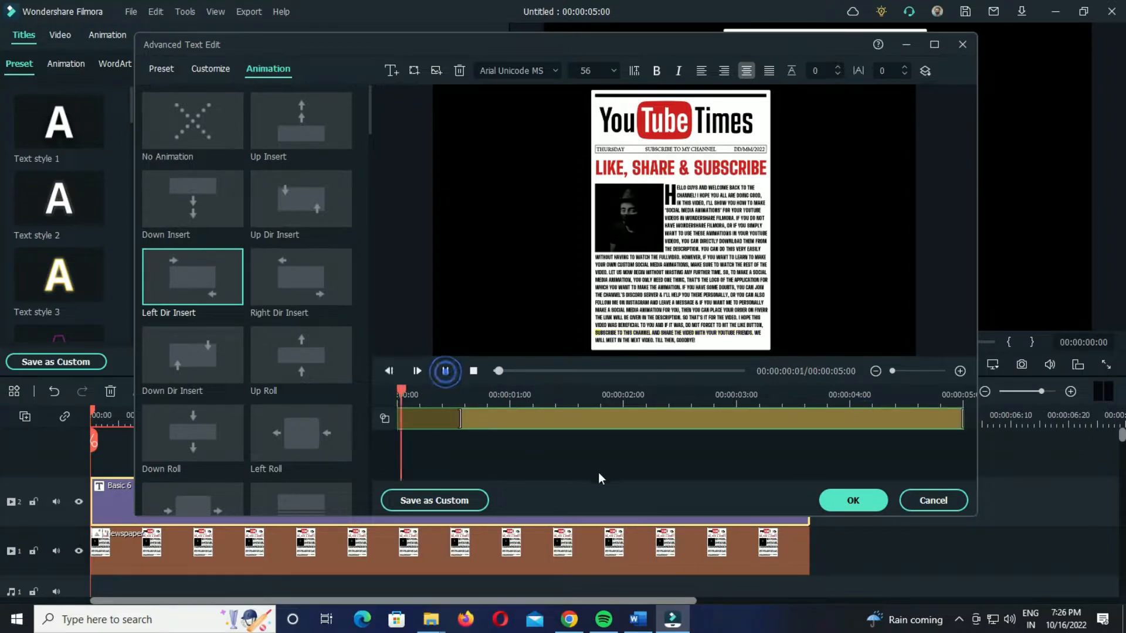
left_click(445, 372)
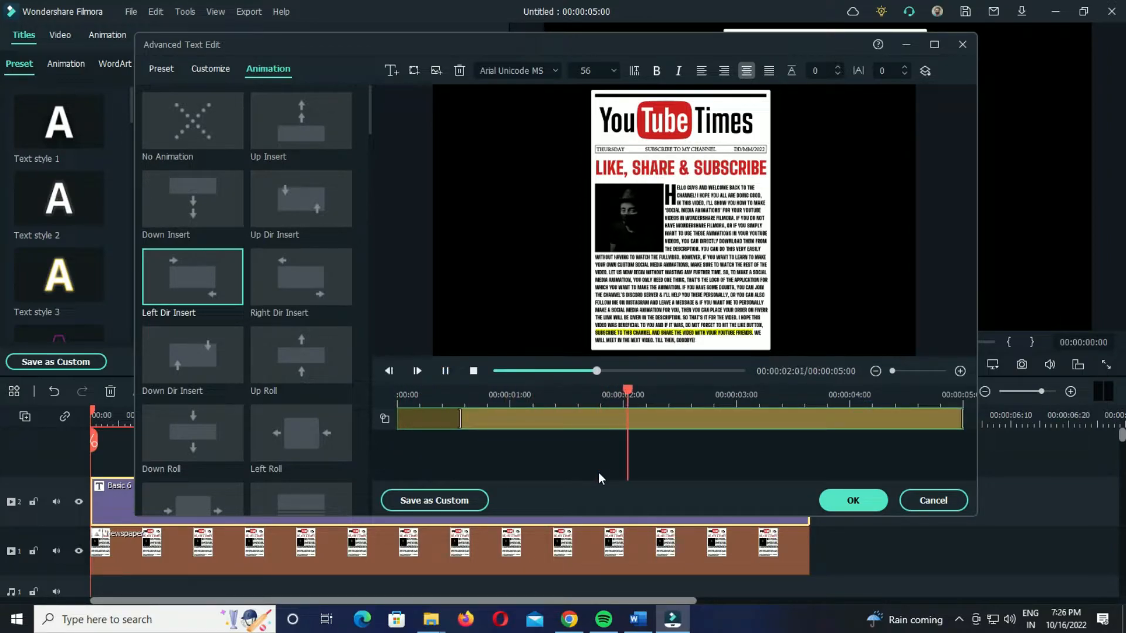
left_click(853, 500)
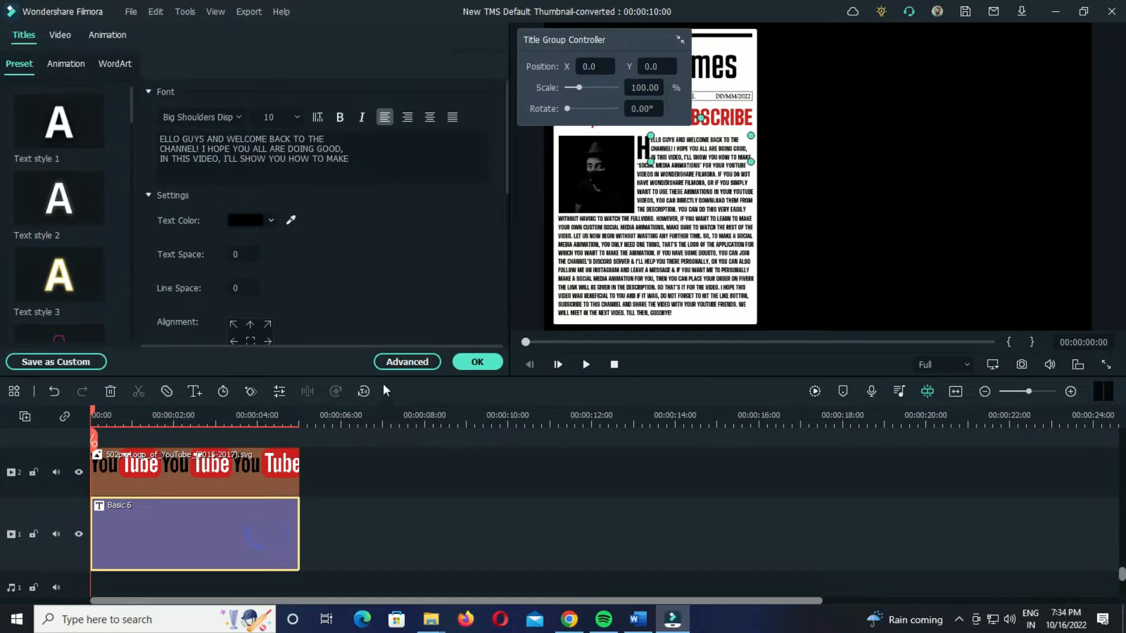
Open the newspaper title in the advanced editor and insert a rectangle shape.
left_click(407, 362)
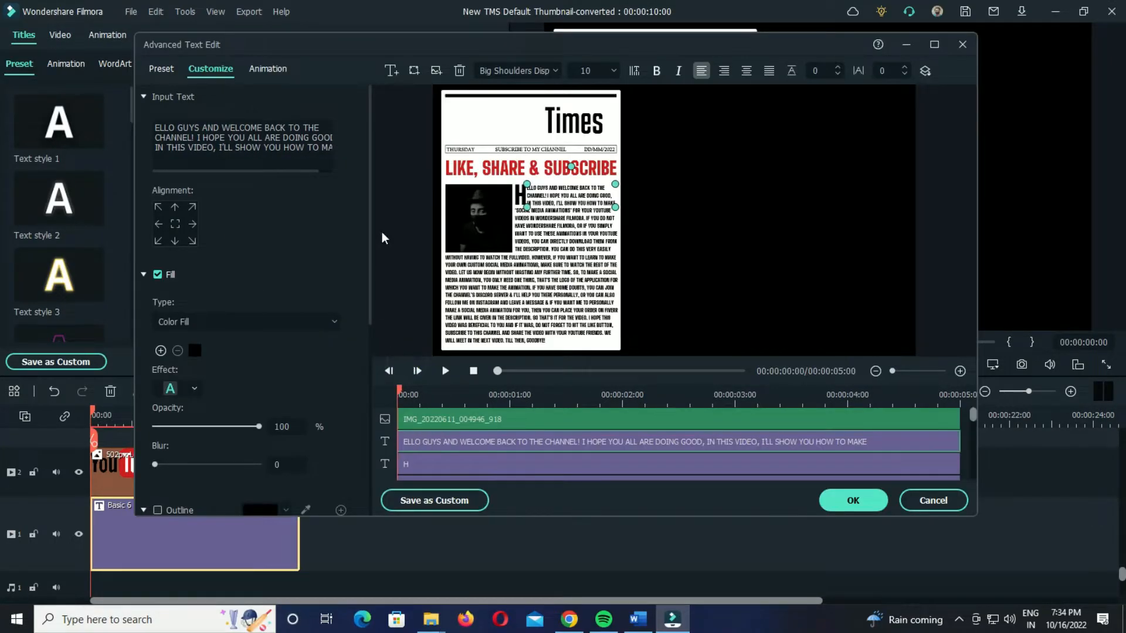
left_click(414, 70)
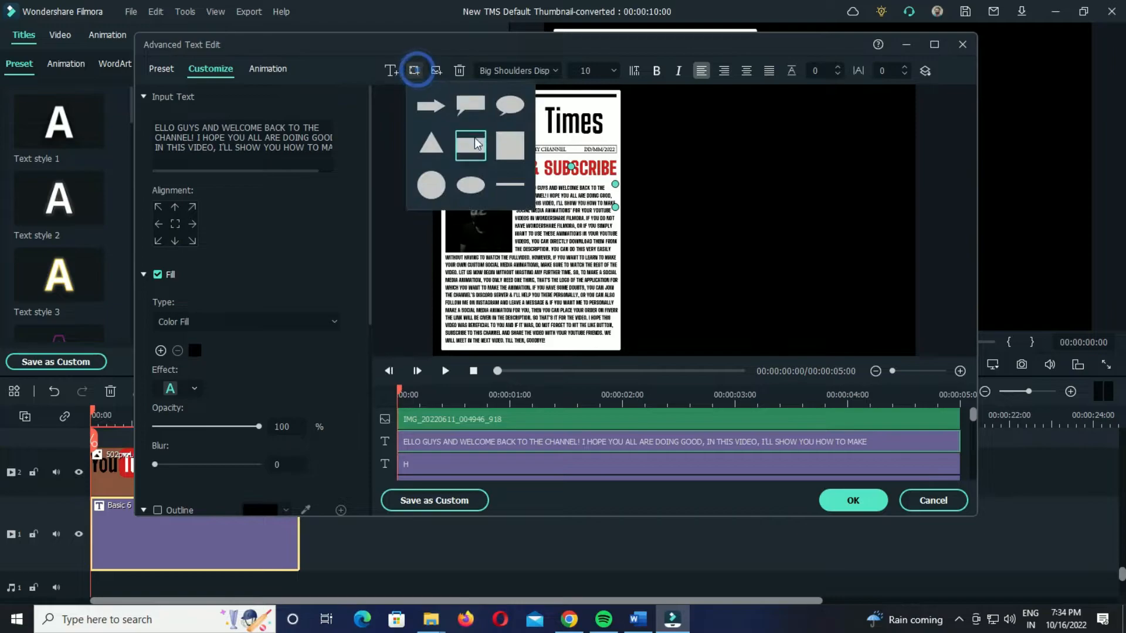
left_click(468, 146)
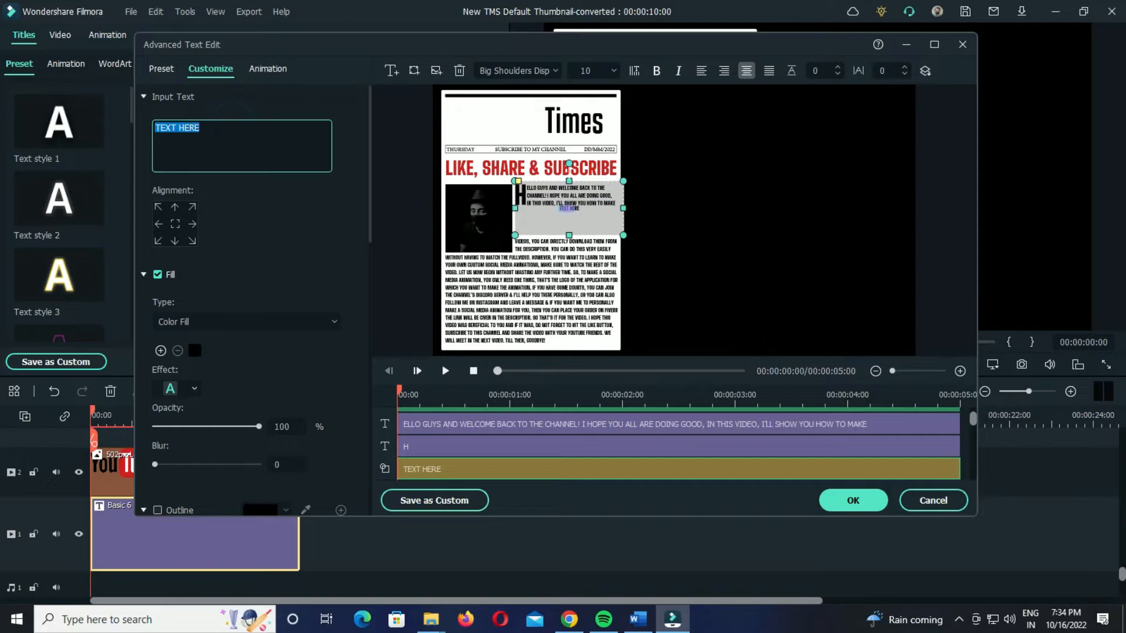
Delete the shape's placeholder text, remove its border, and choose a fill colour.
key("Backspace")
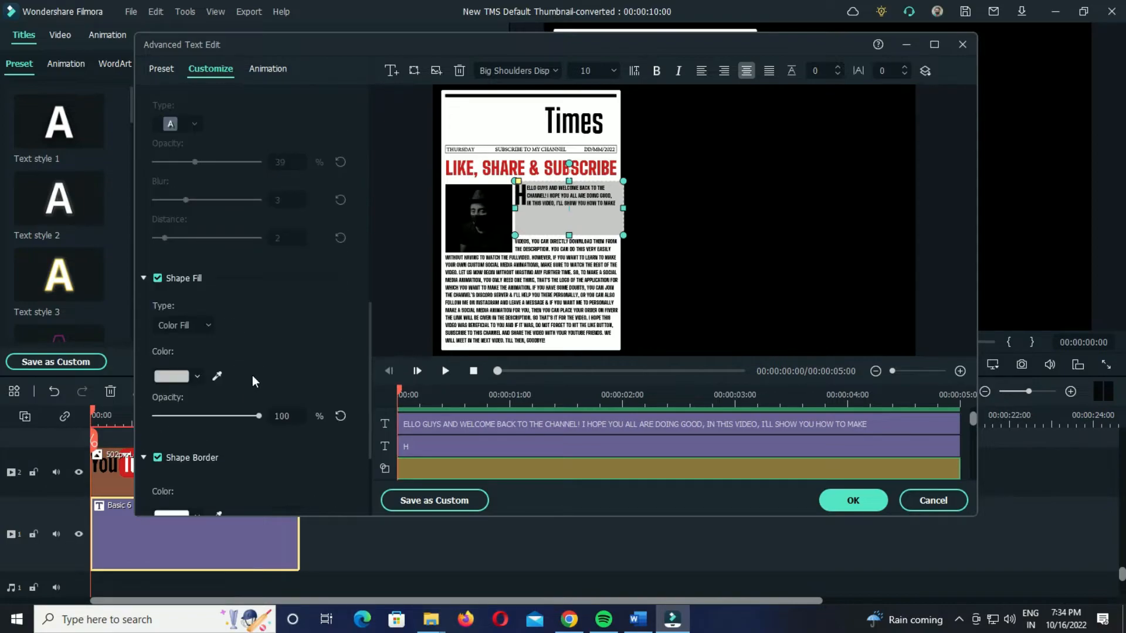
left_click(157, 457)
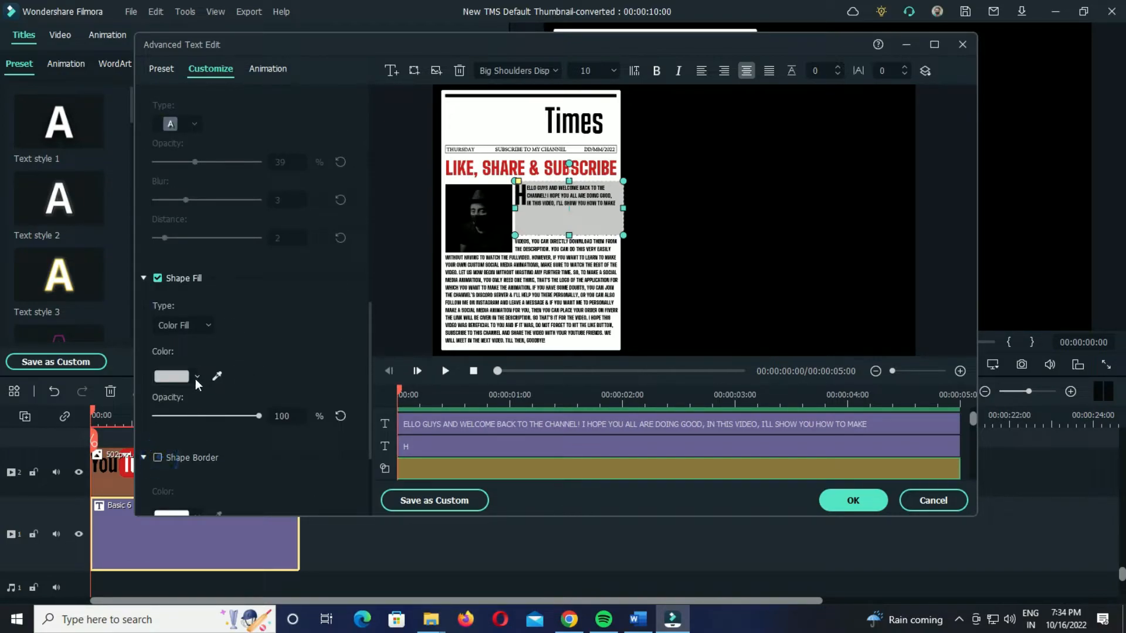
left_click(197, 377)
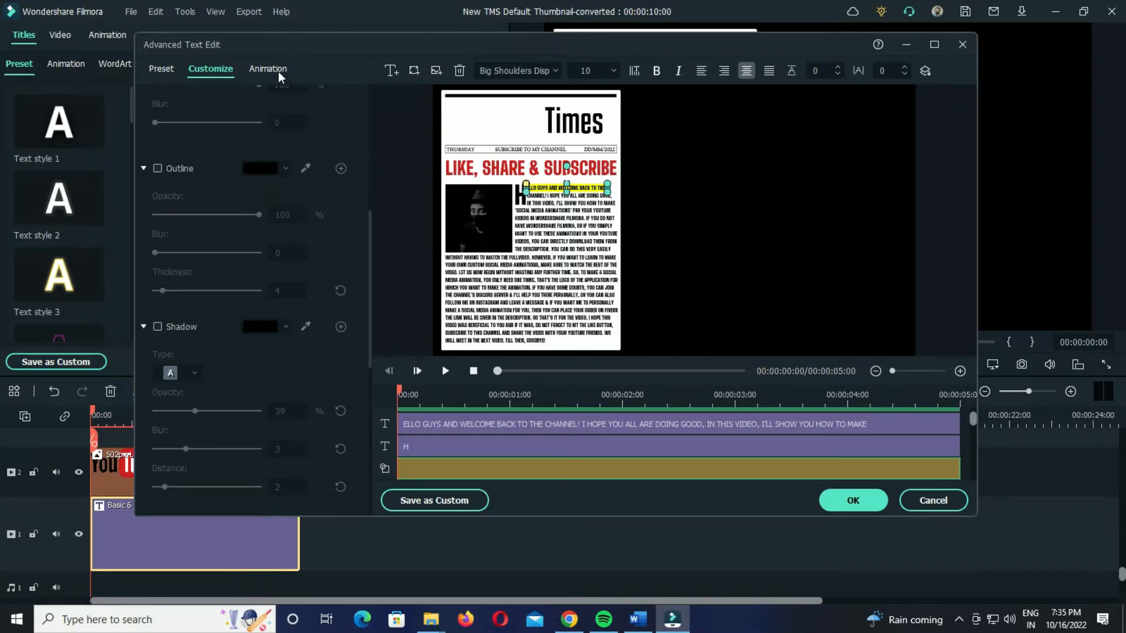
Apply the Left Dir Insert animation preset to the yellow bar.
left_click(268, 69)
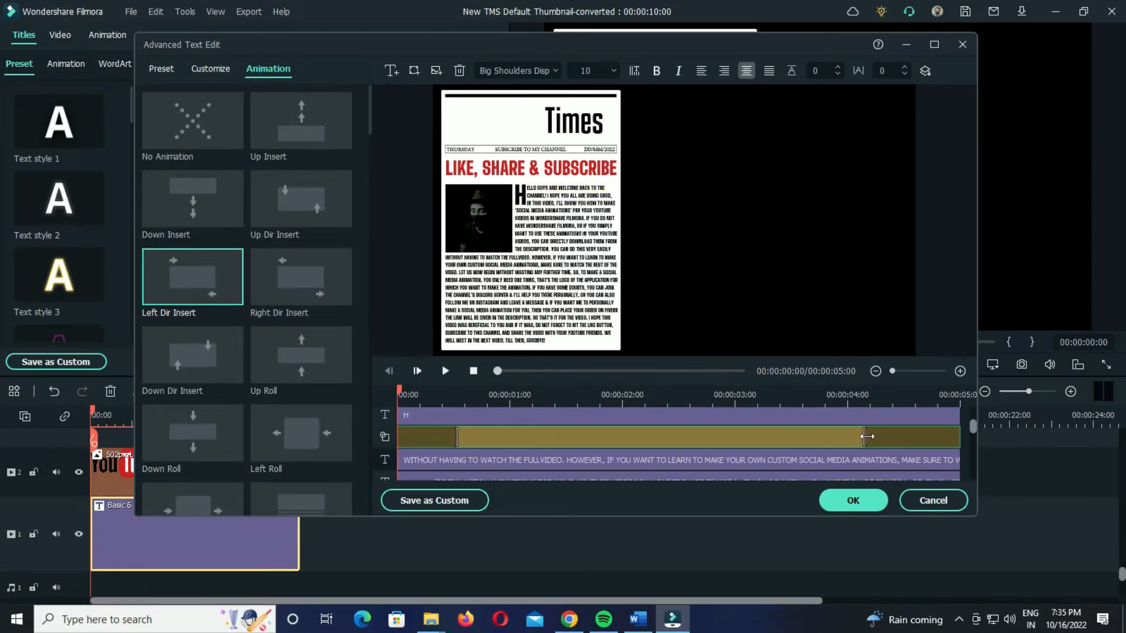
left_click(445, 372)
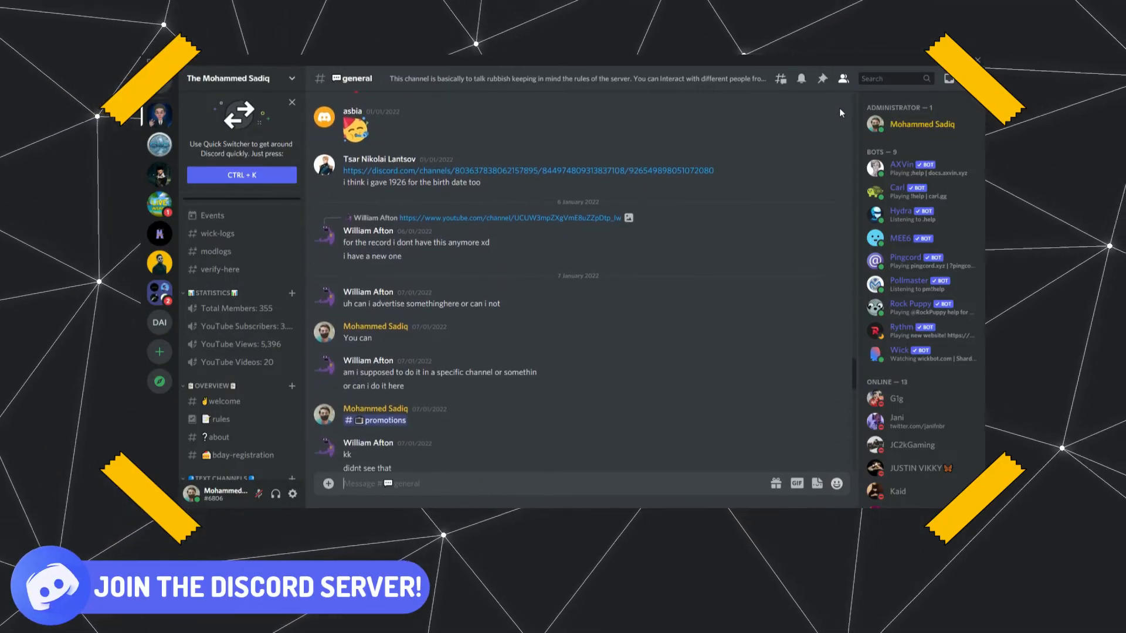
scroll("down", 3)
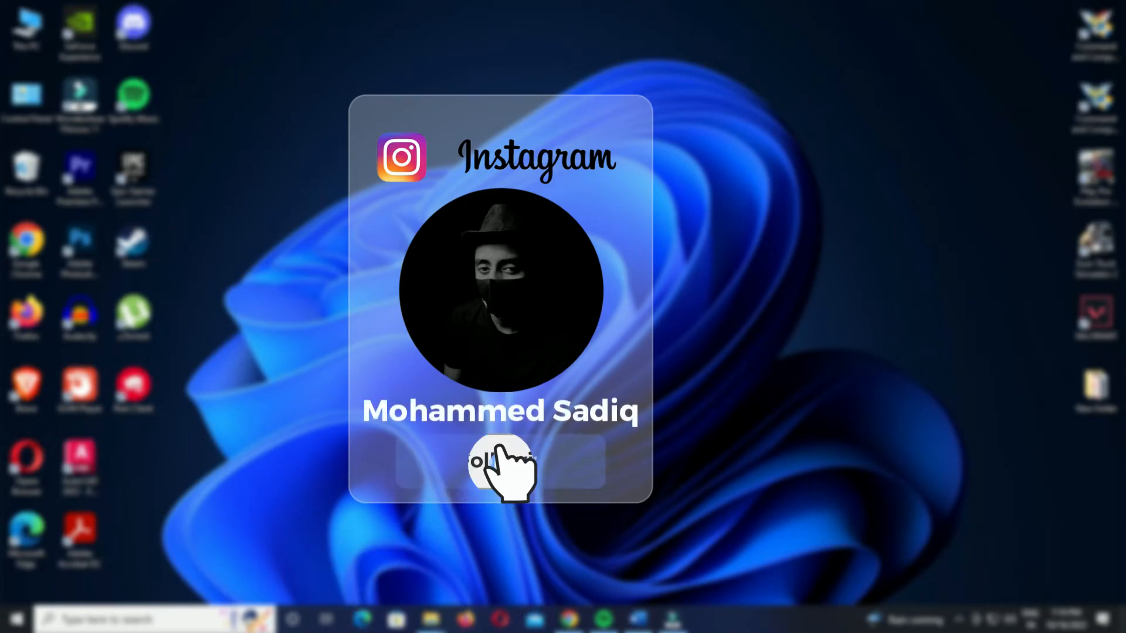
left_click(499, 461)
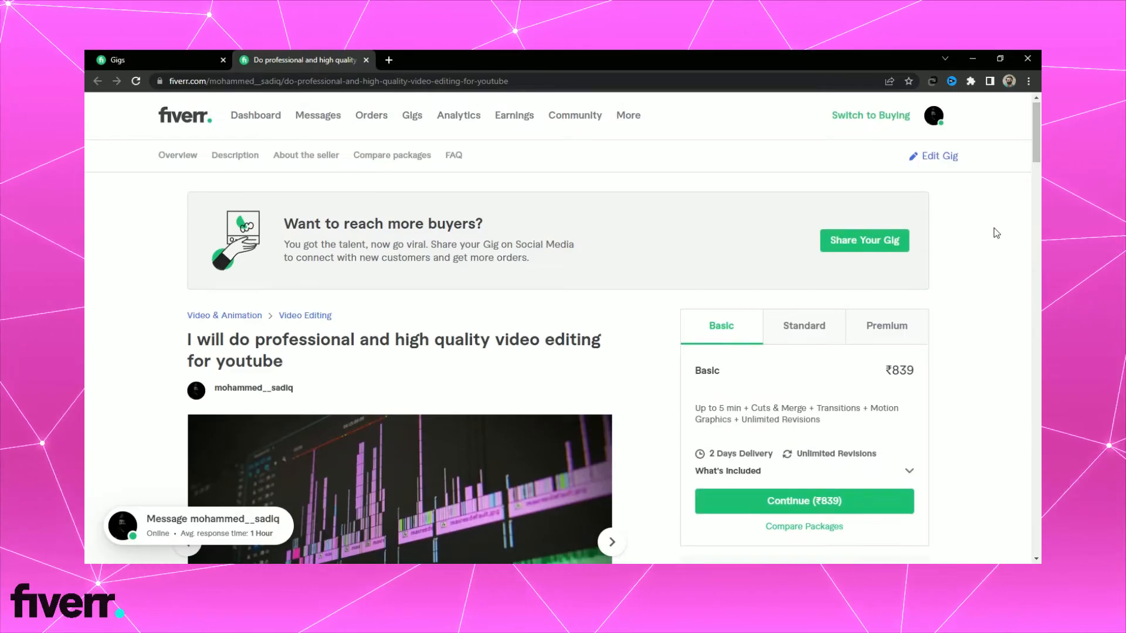
scroll("down", 3)
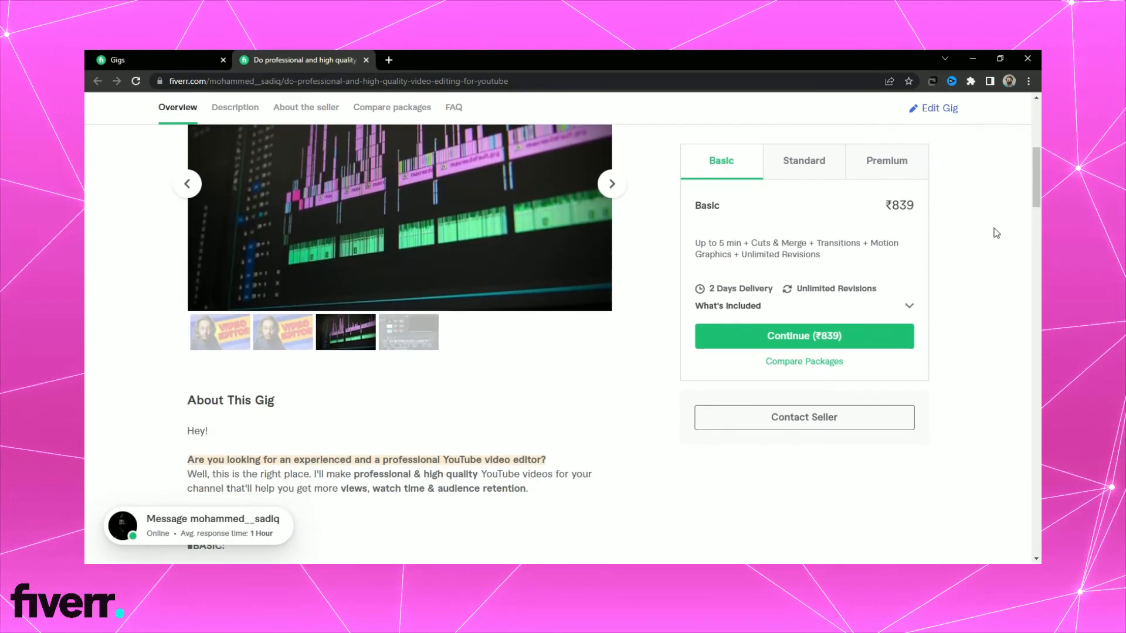